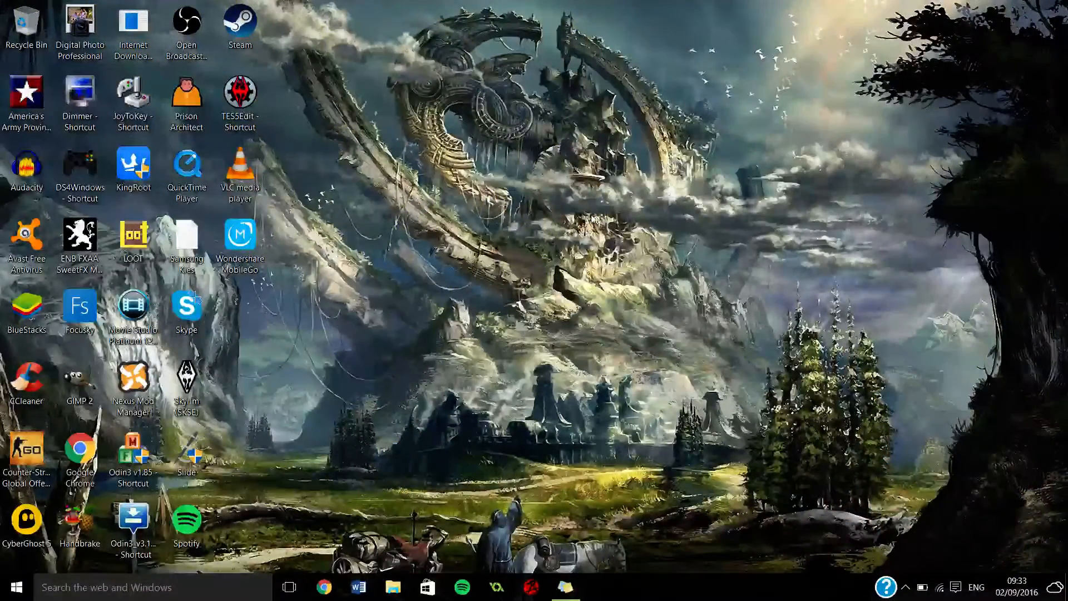
mouse_move(424, 325)
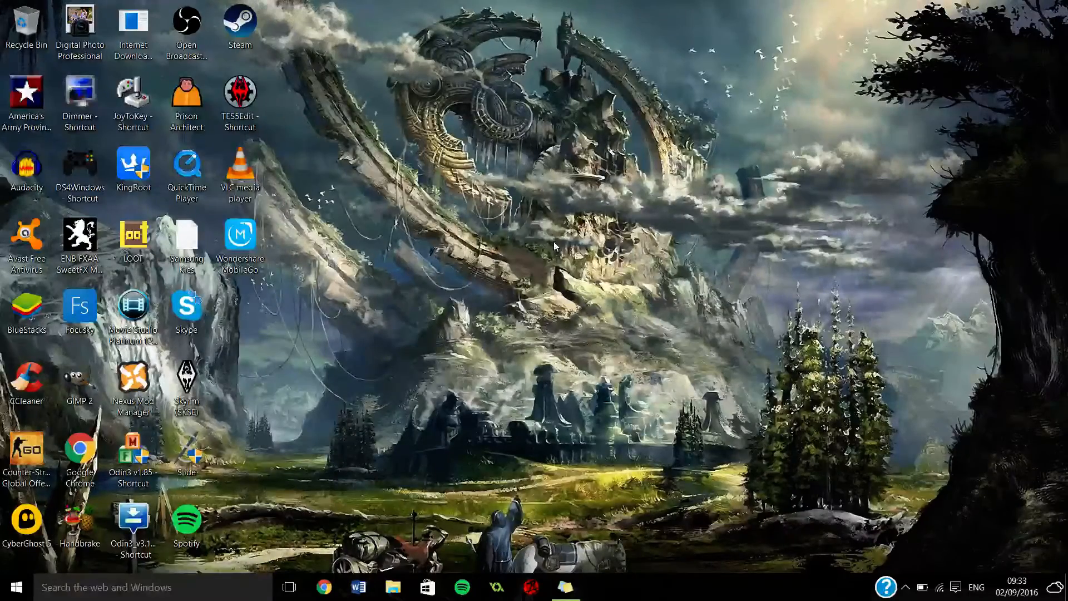
mouse_move(532, 224)
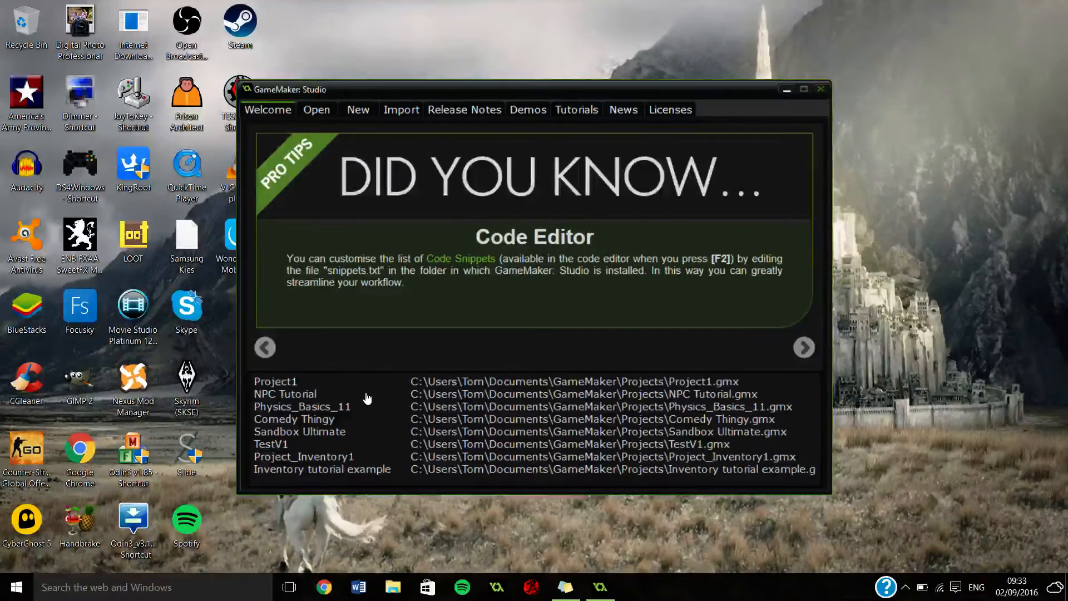
mouse_move(321, 388)
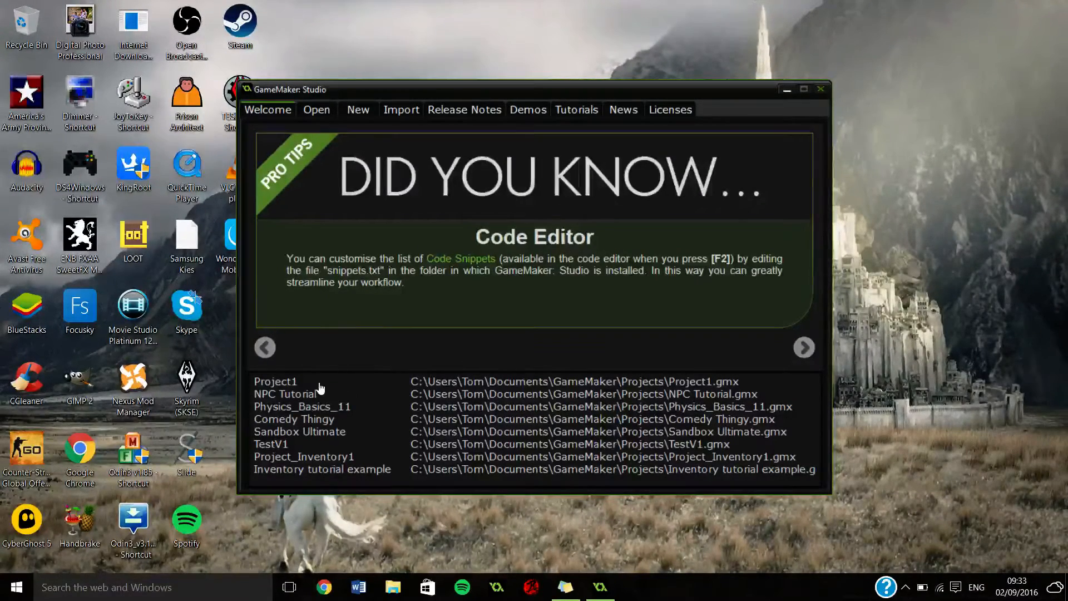
Open the New project page, showing the default name Project2.
click(358, 109)
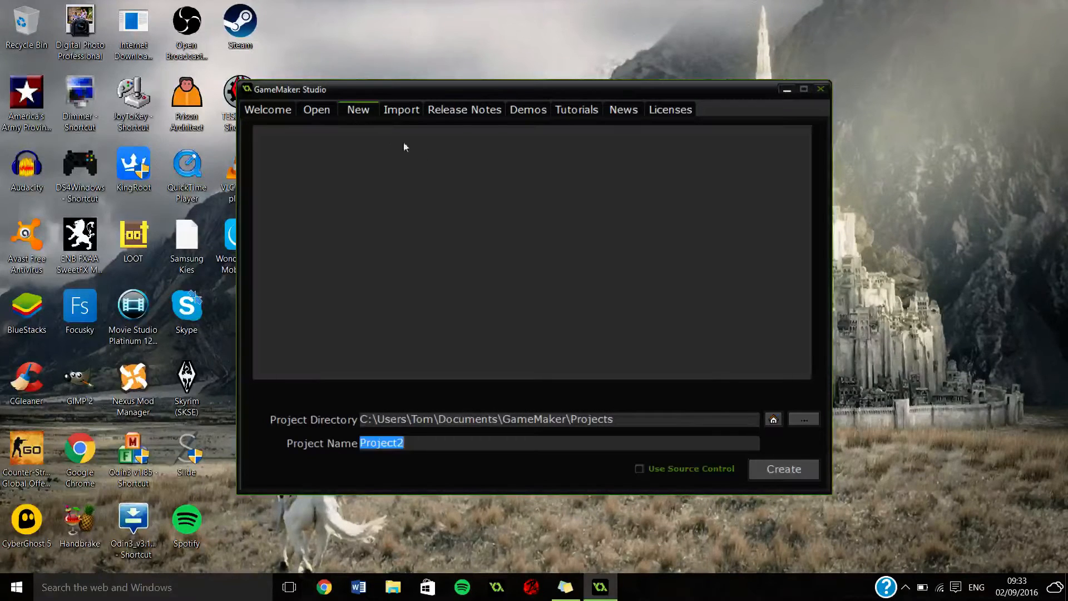
mouse_move(538, 225)
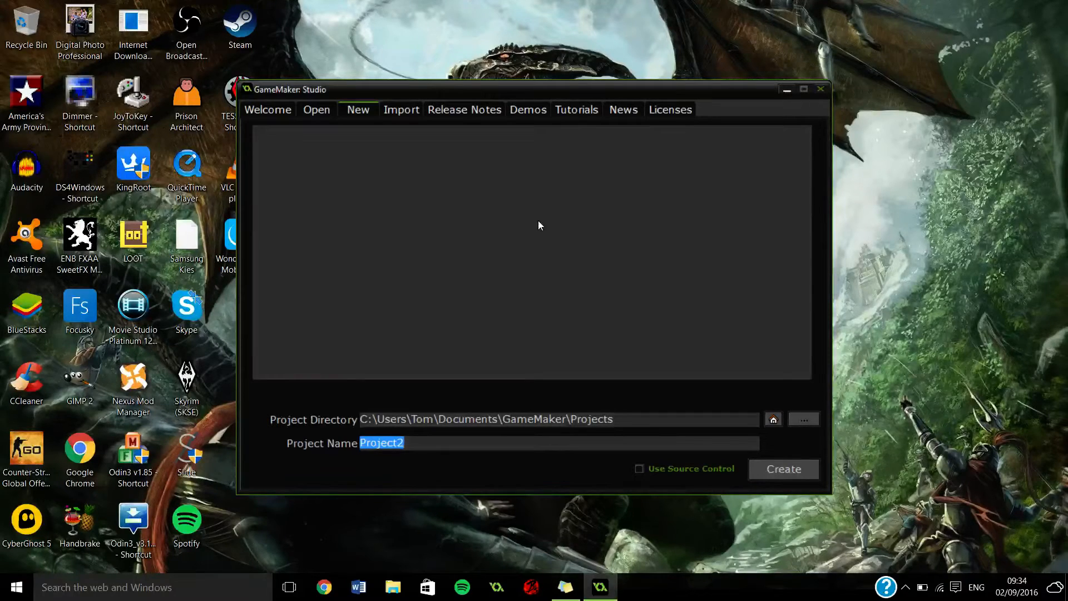
mouse_move(526, 266)
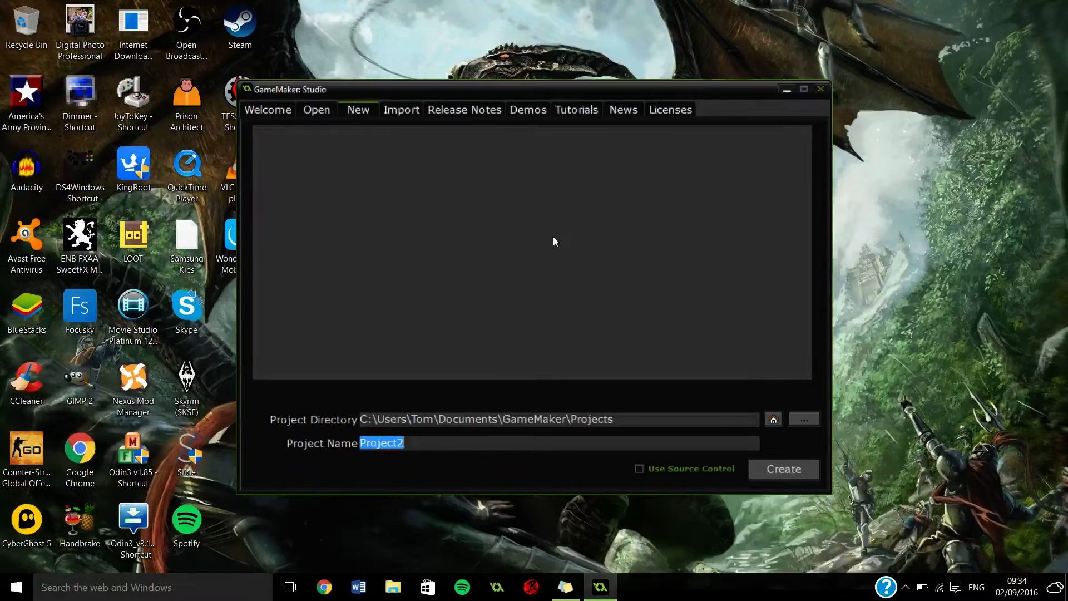
mouse_move(501, 245)
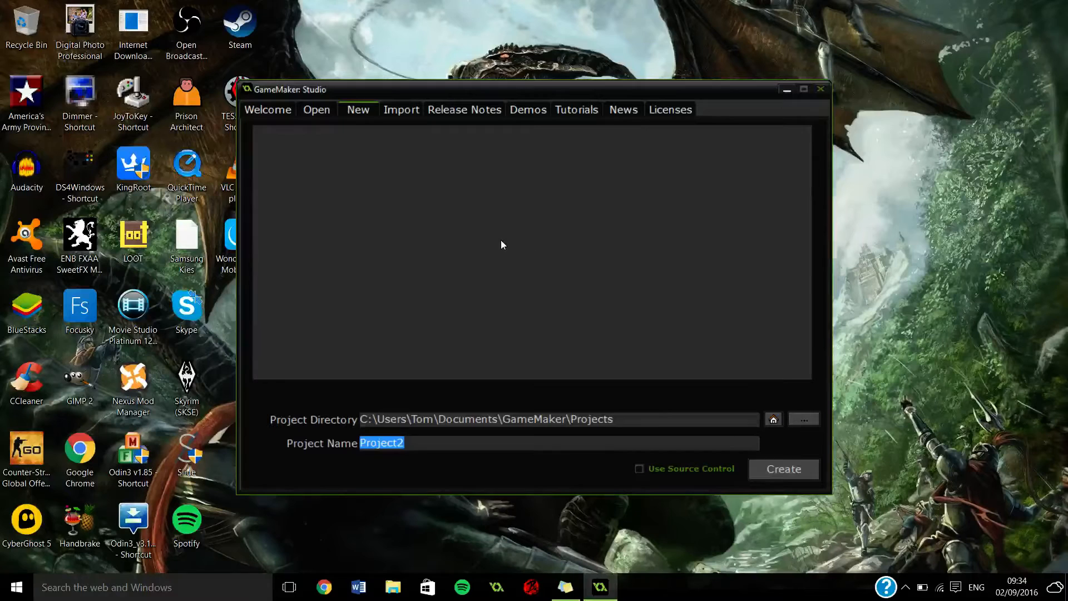
mouse_move(467, 203)
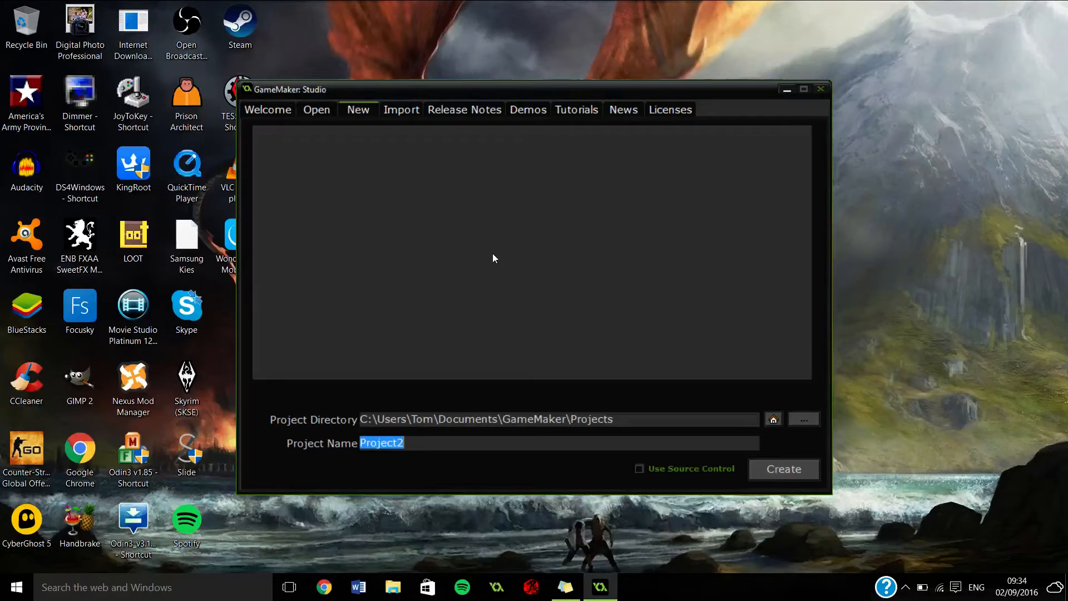
mouse_move(503, 264)
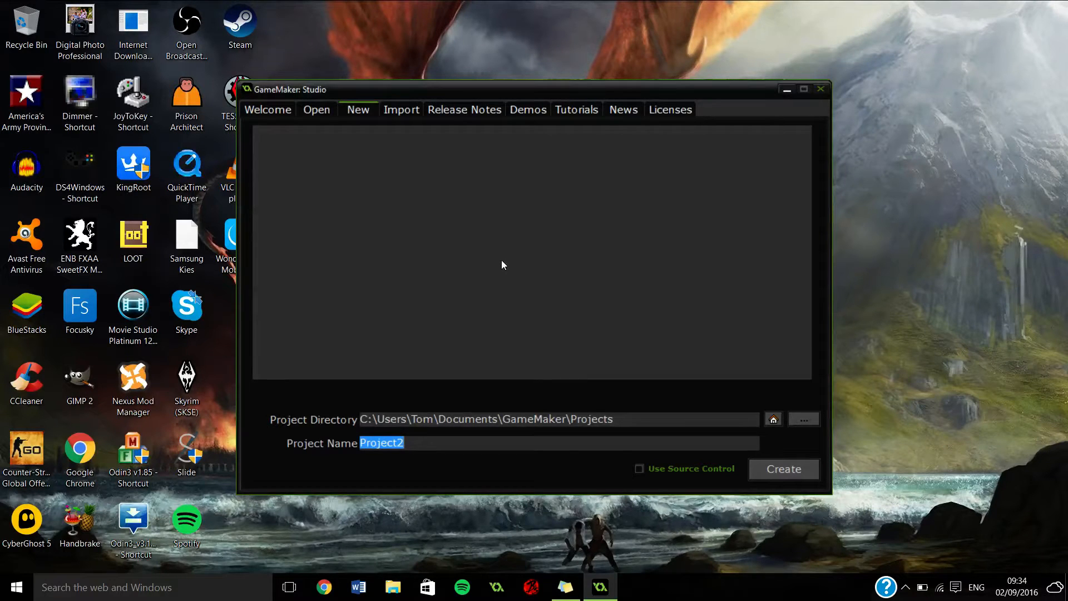
mouse_move(500, 322)
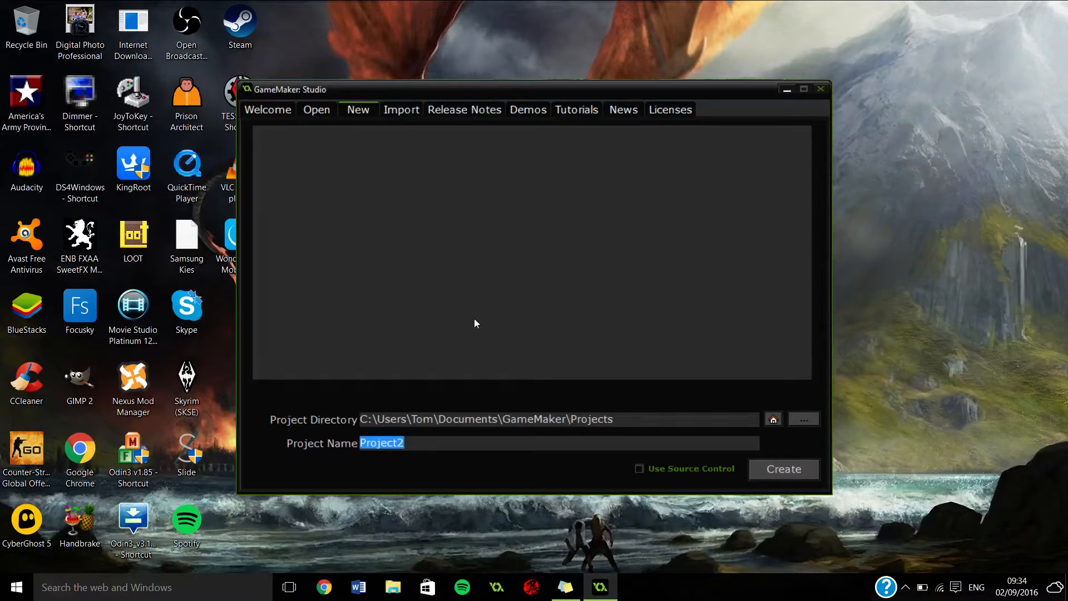
mouse_move(440, 295)
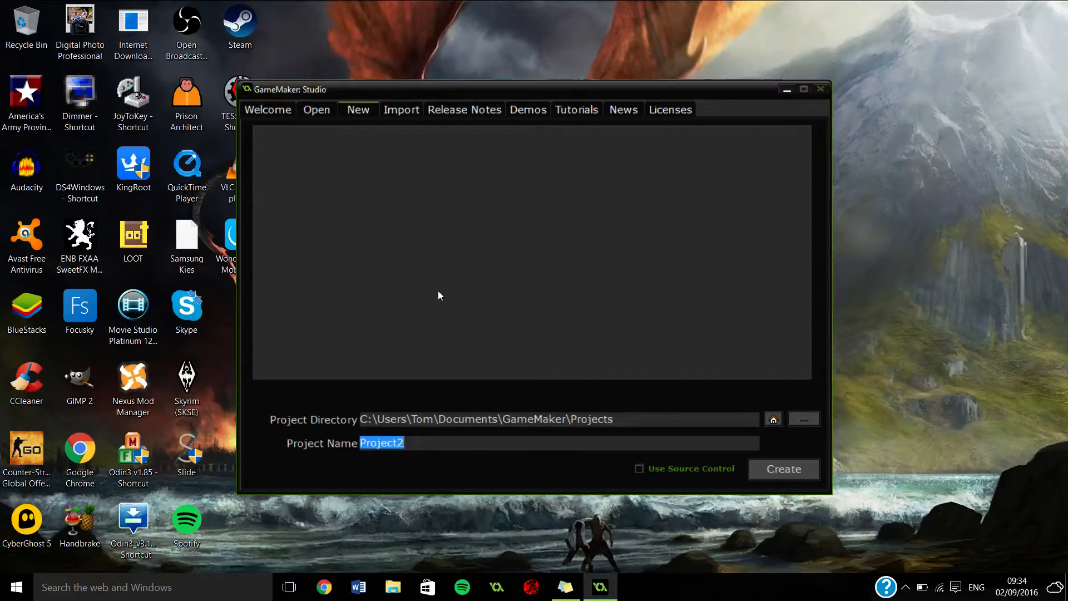
Name the project 'One Man's Lie' and create it.
text(No)
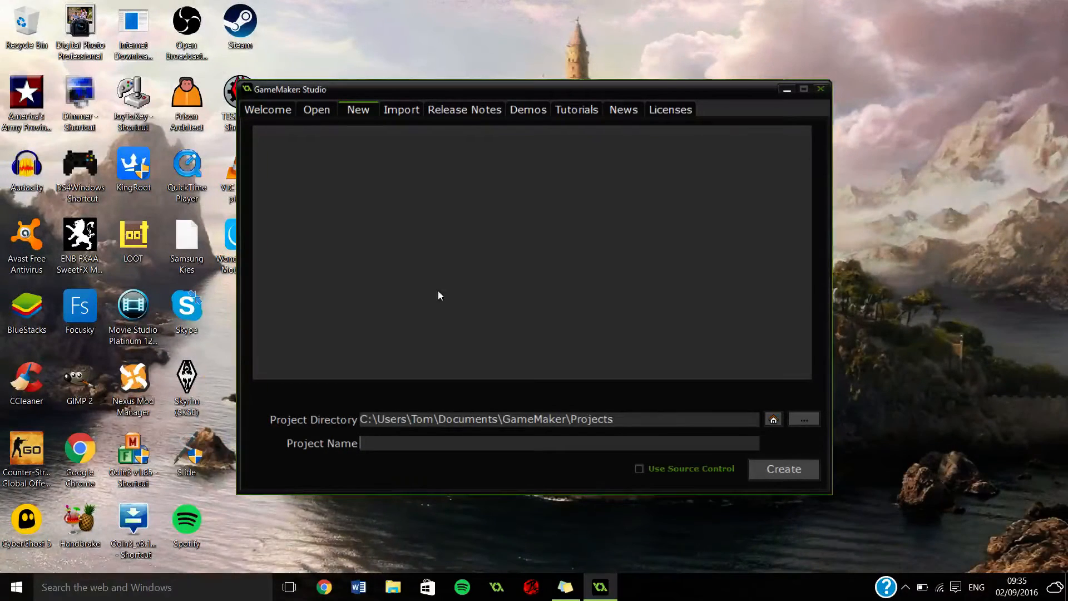
text(Yes Man's)
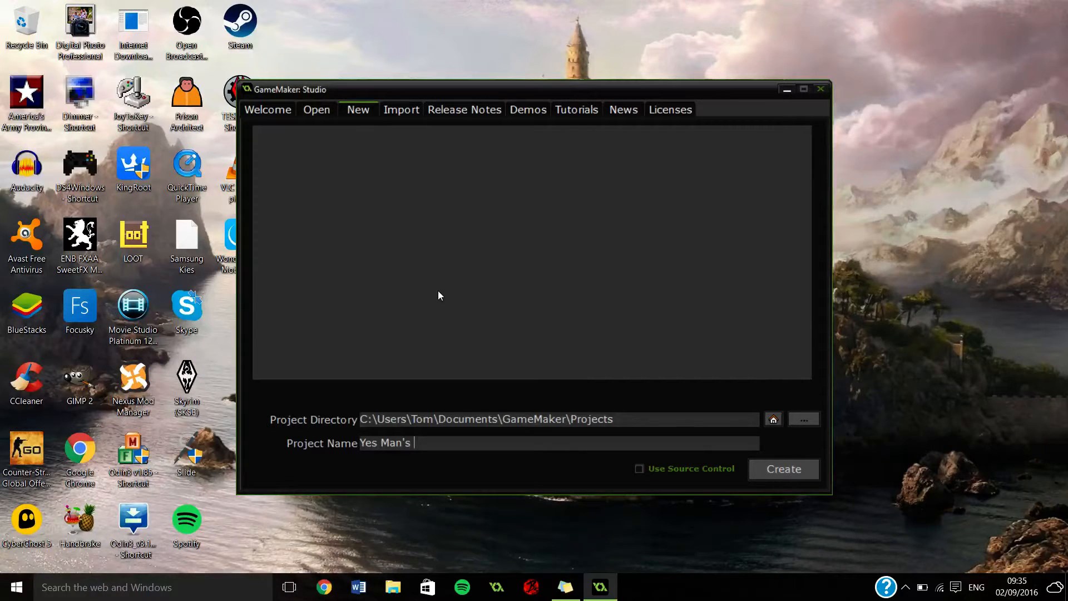
key(BackSpace)
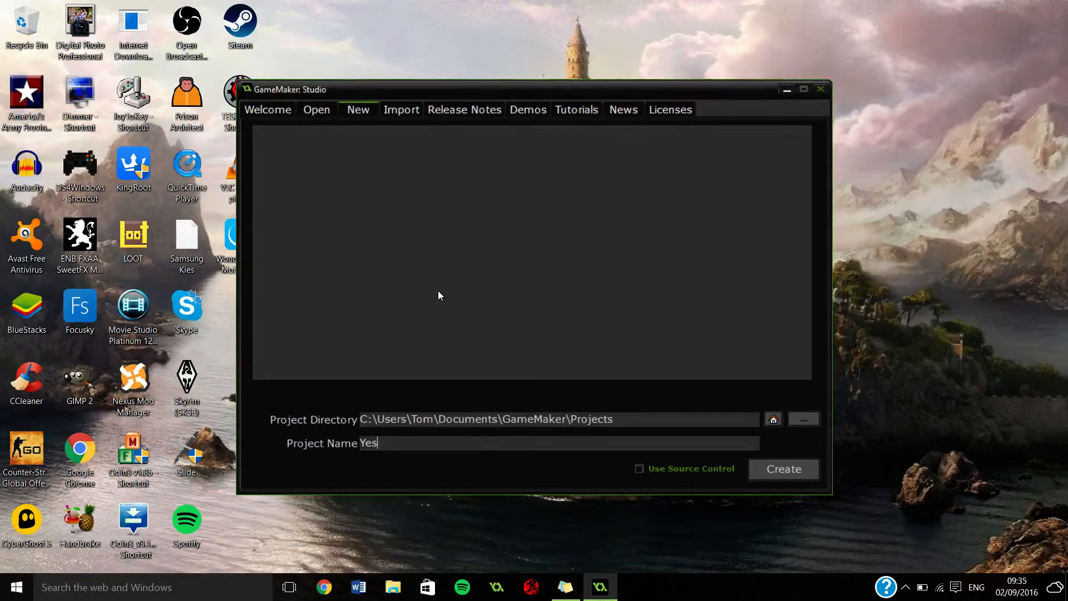
text(One man)
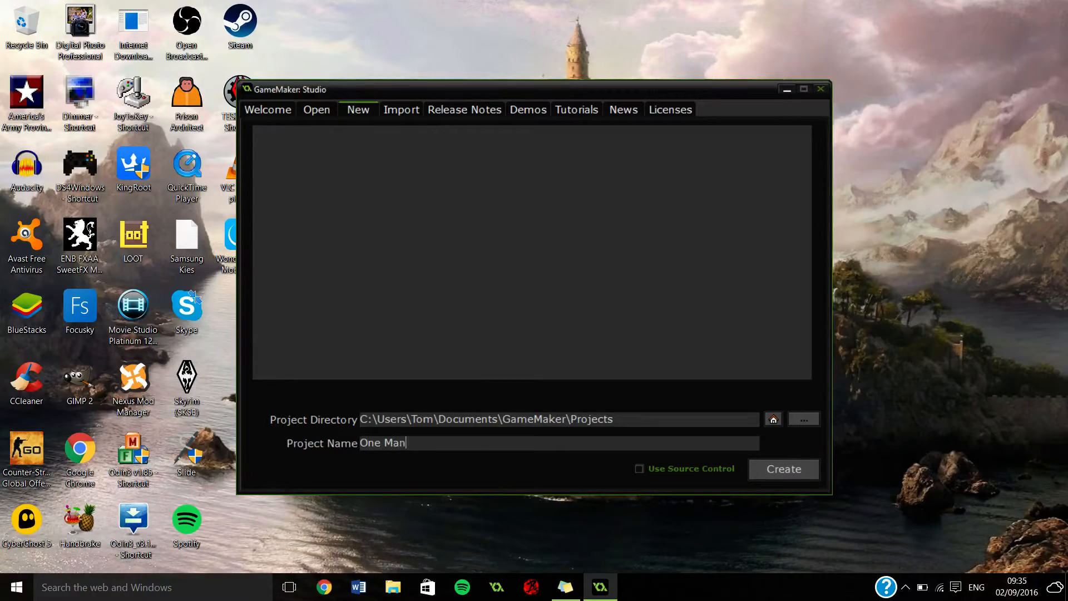
text('s Lie)
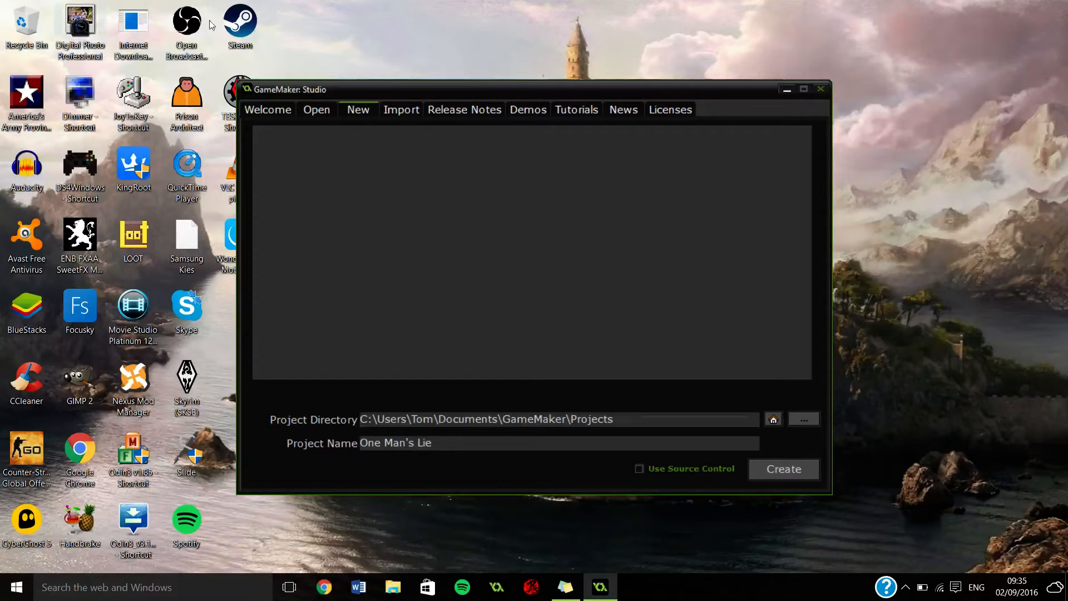
click(784, 468)
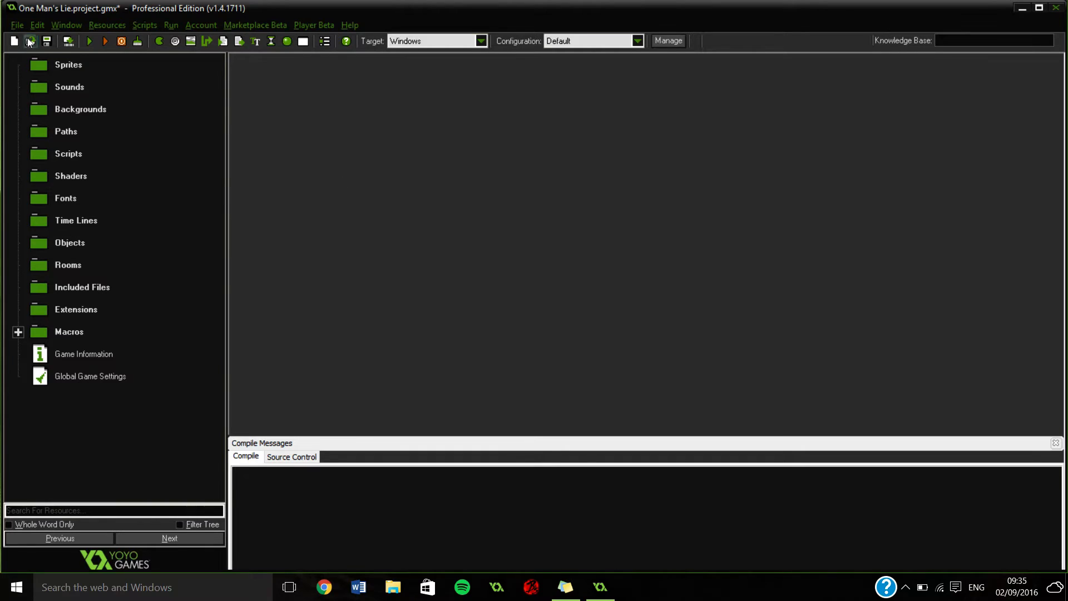
click(29, 41)
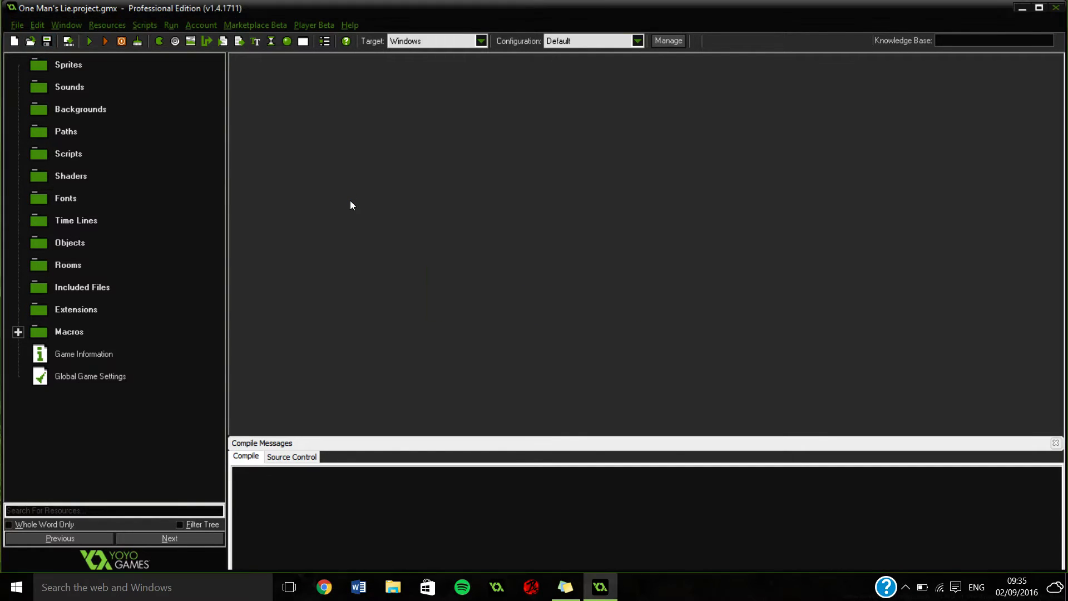
mouse_move(85, 77)
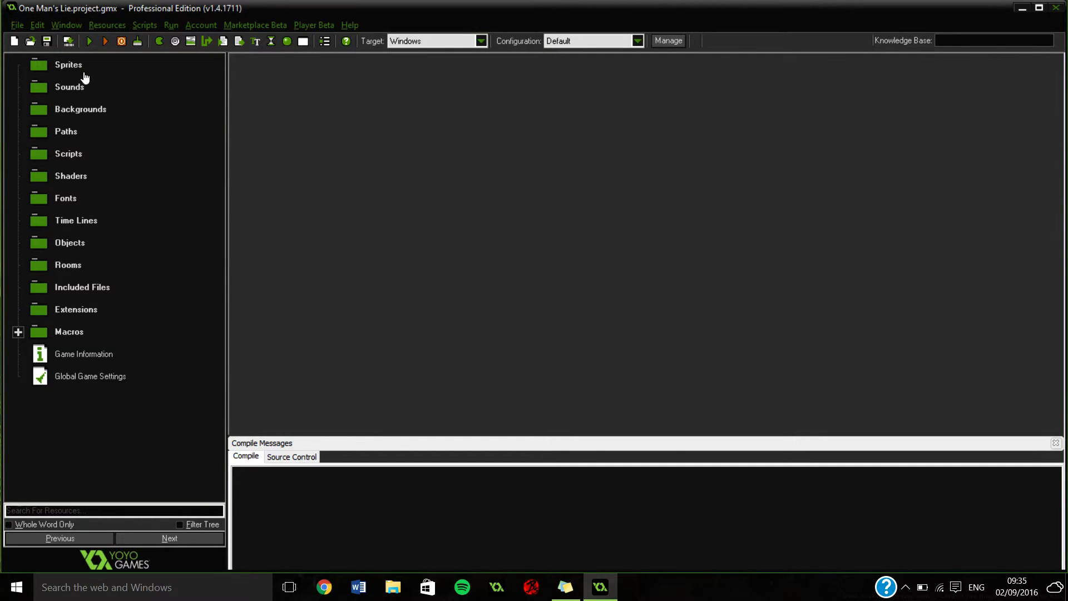
mouse_move(113, 95)
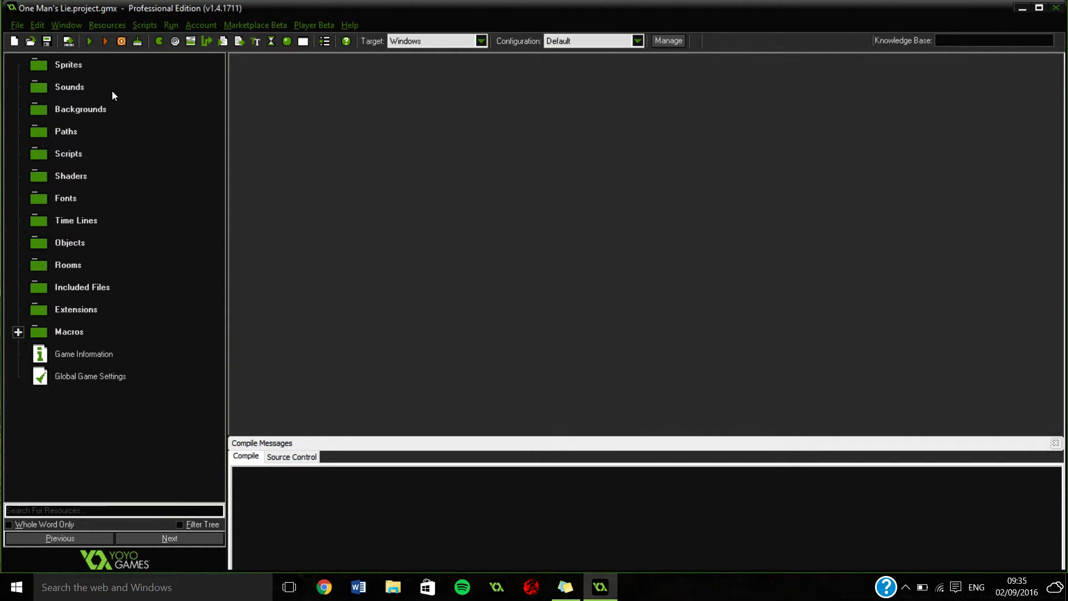
mouse_move(171, 25)
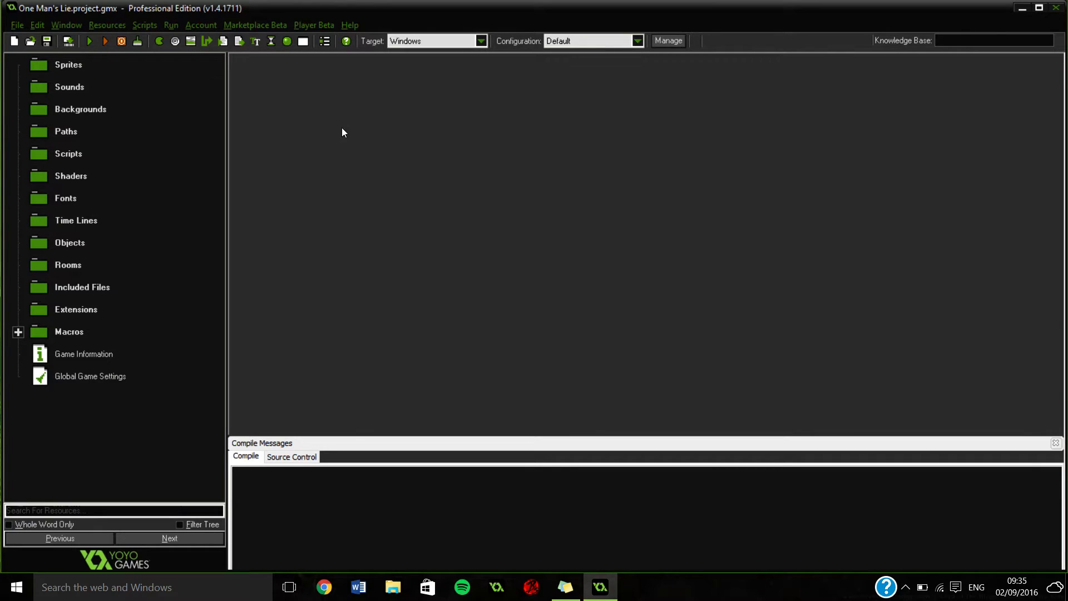
mouse_move(359, 163)
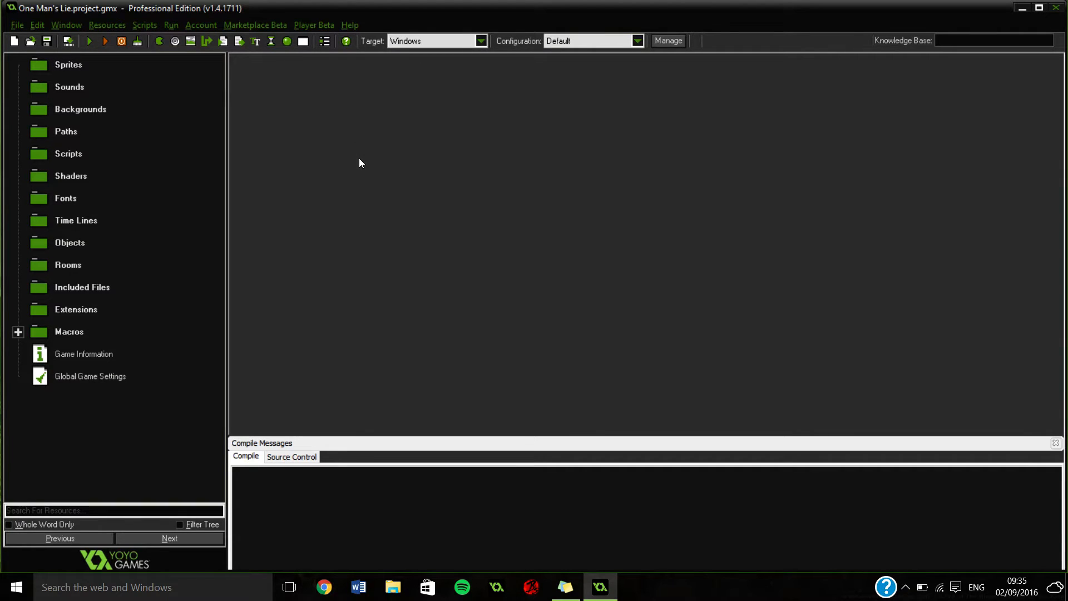
mouse_move(315, 219)
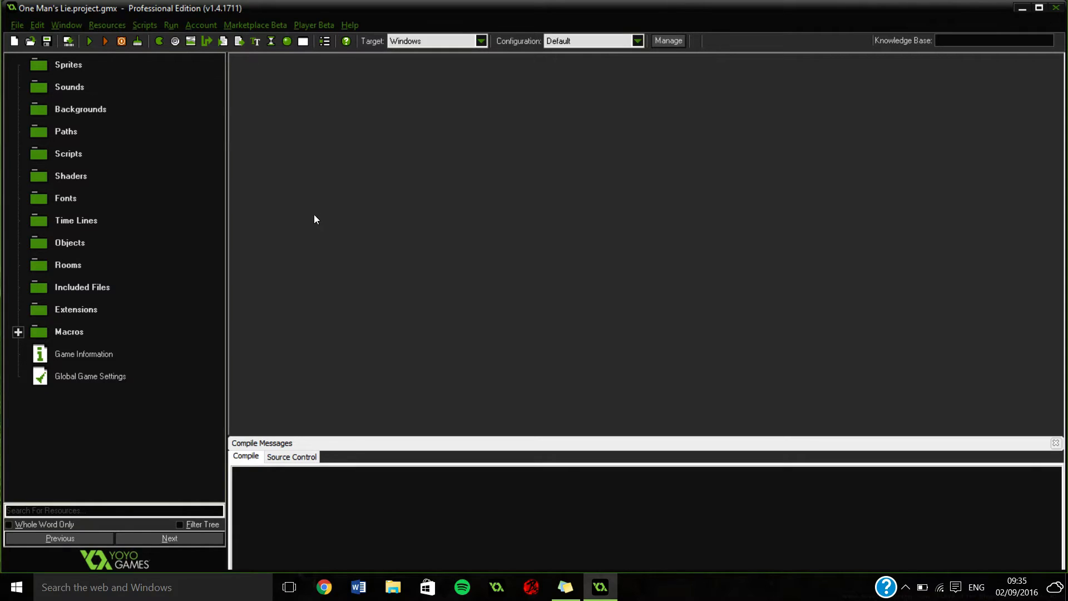
mouse_move(296, 245)
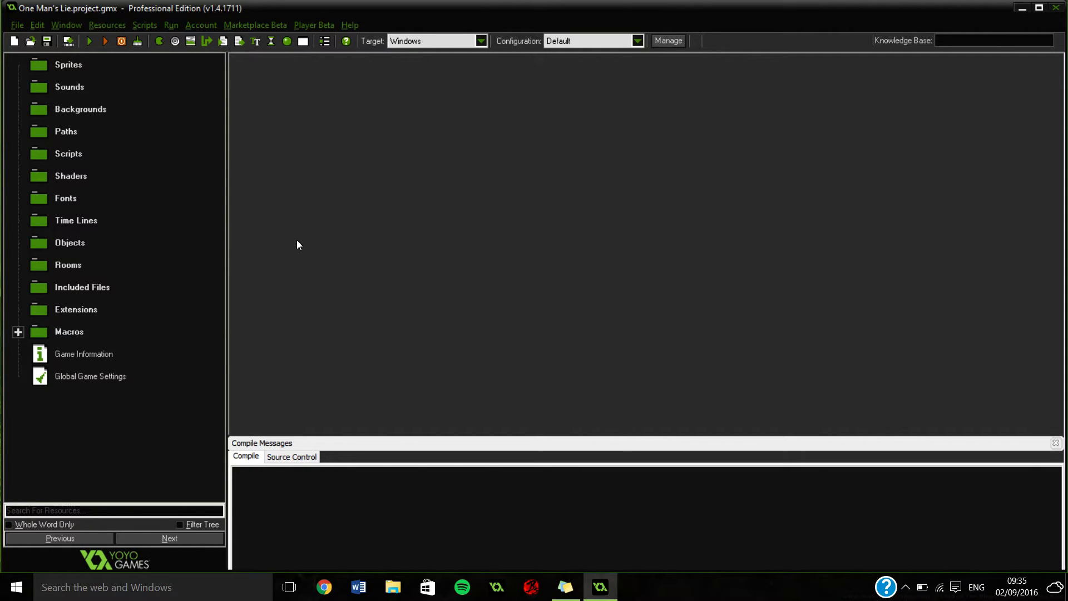
mouse_move(282, 274)
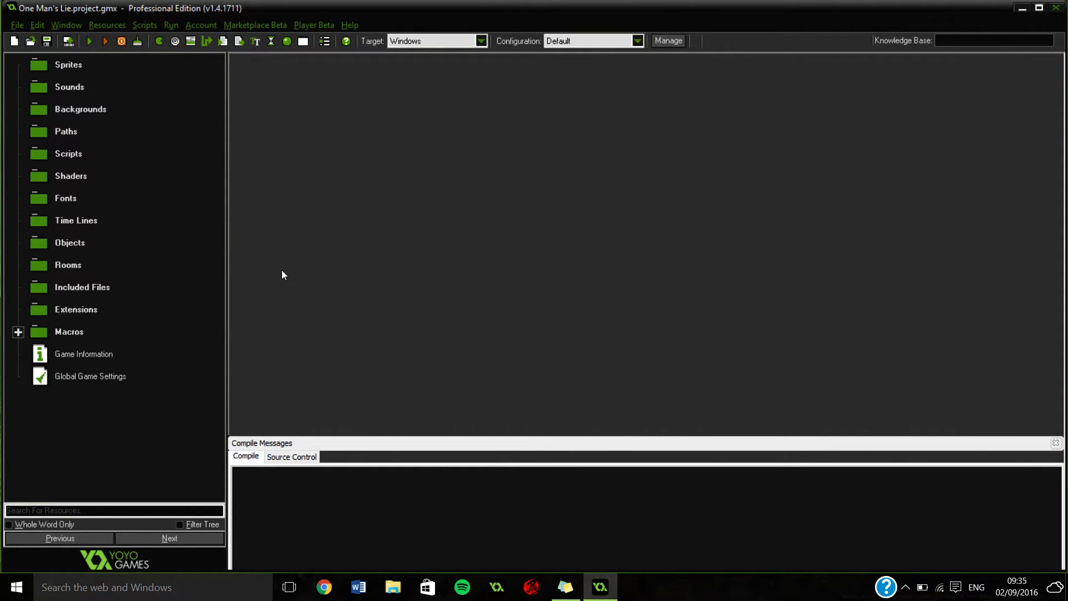
mouse_move(277, 316)
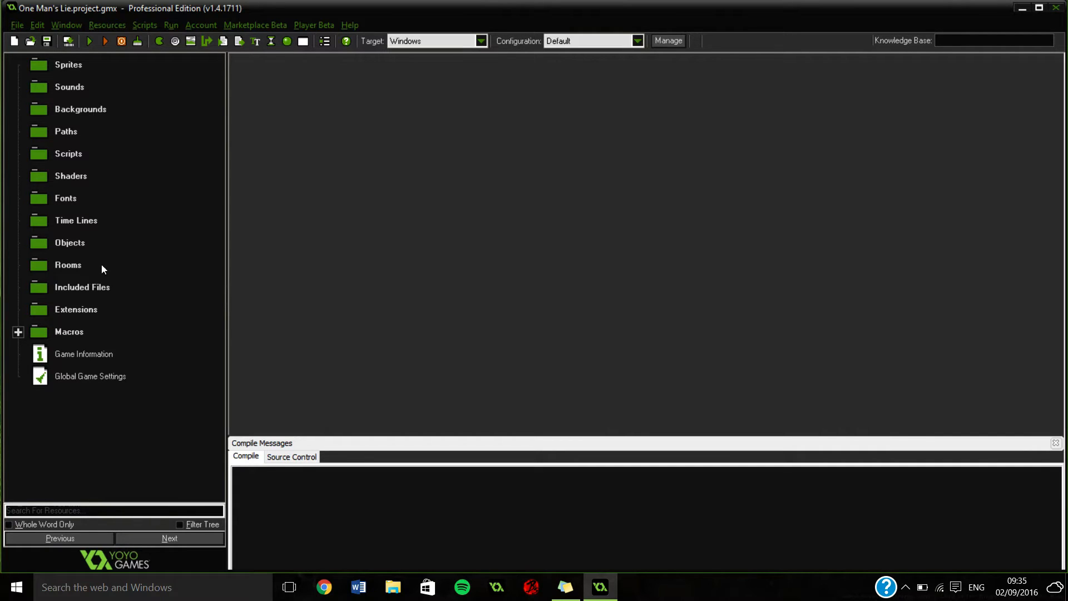
mouse_move(182, 246)
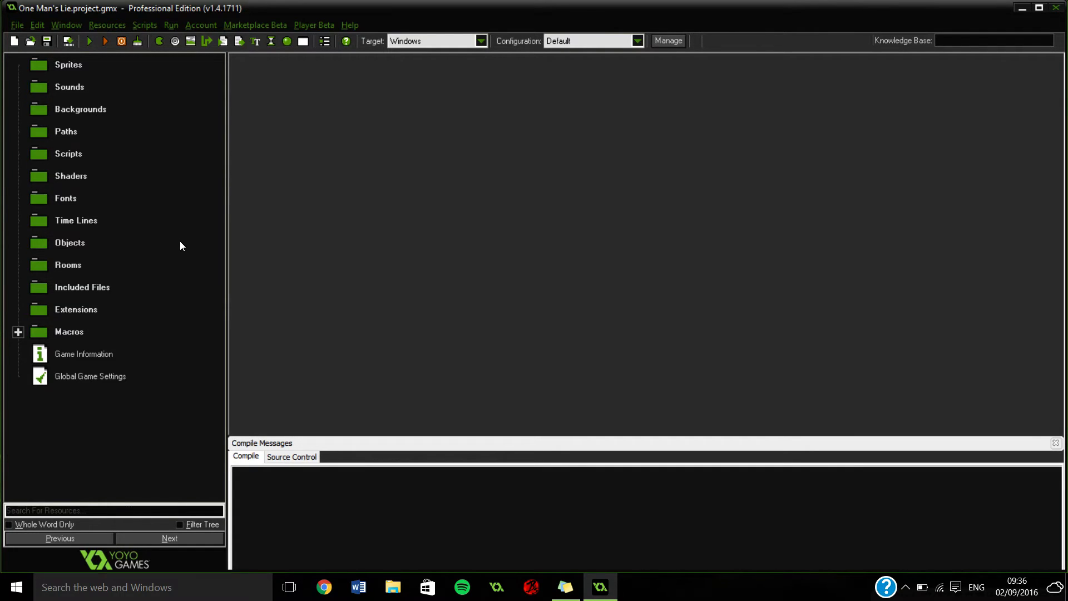
mouse_move(154, 218)
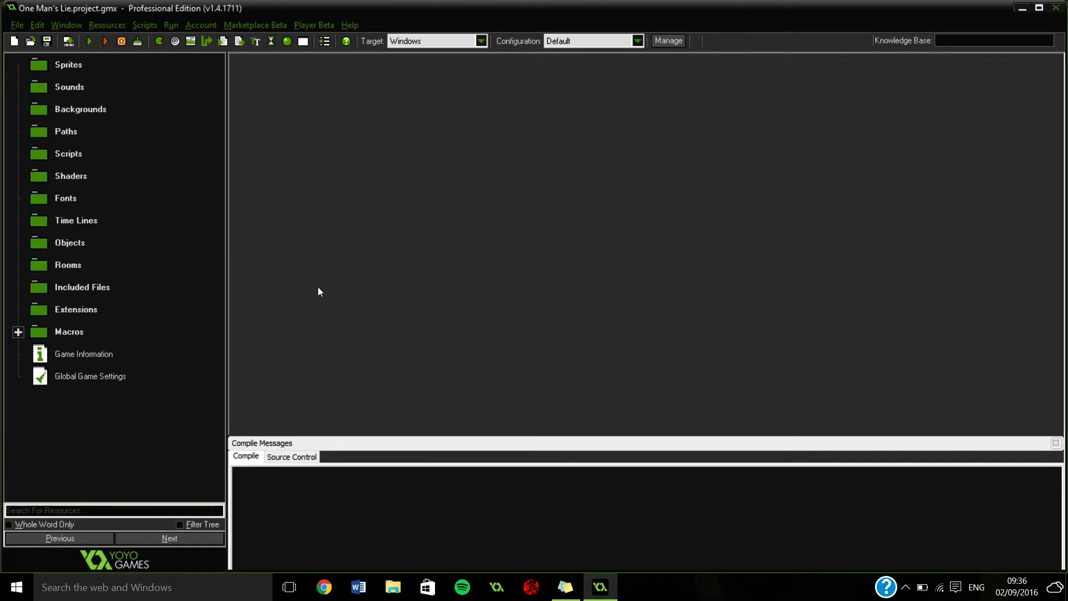
mouse_move(174, 226)
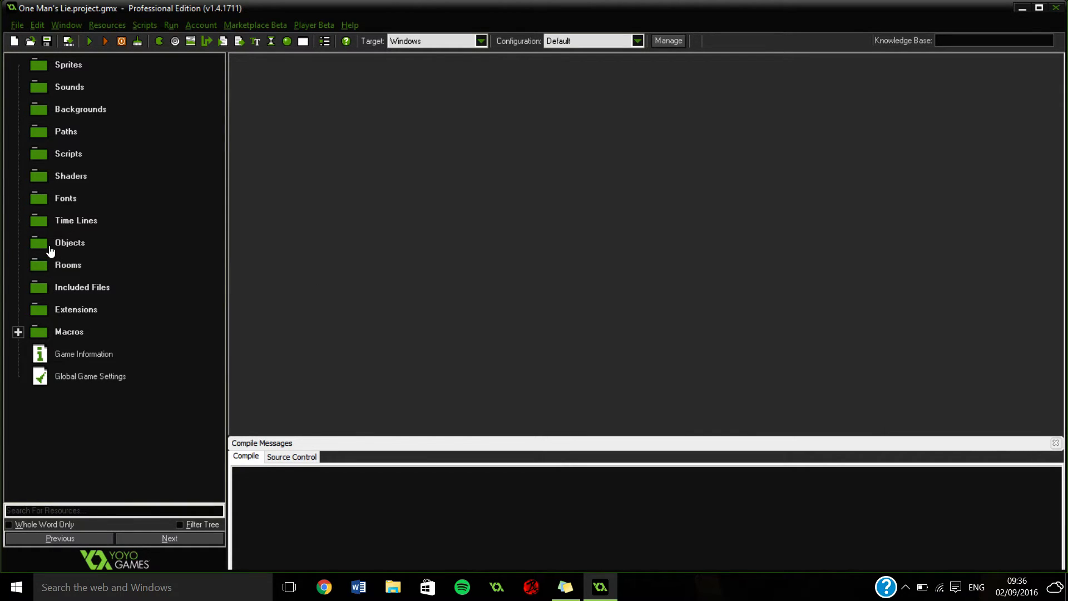
click(69, 243)
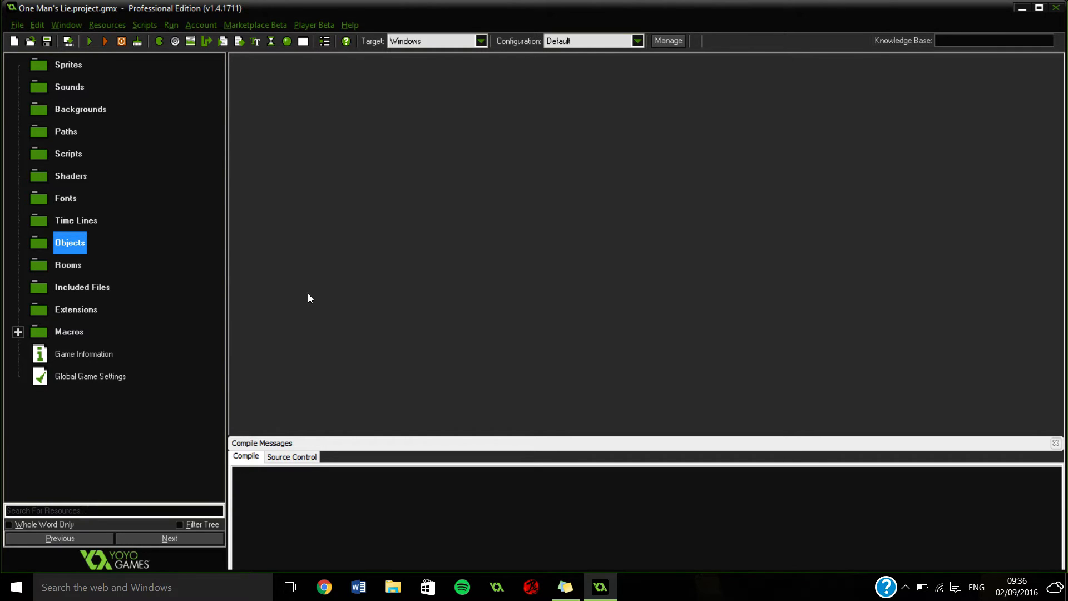
mouse_move(308, 286)
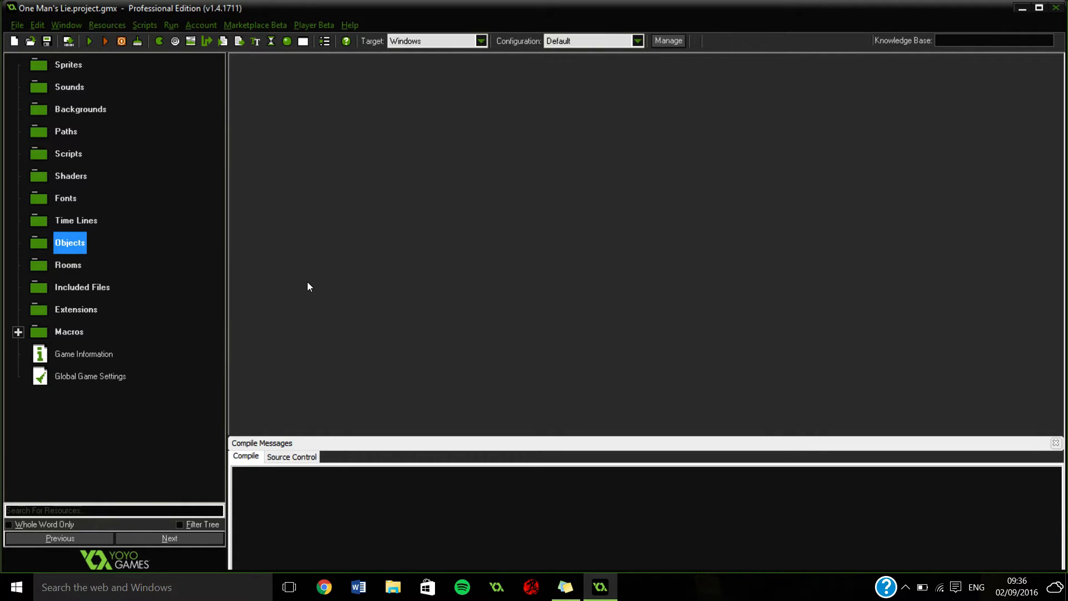
mouse_move(238, 264)
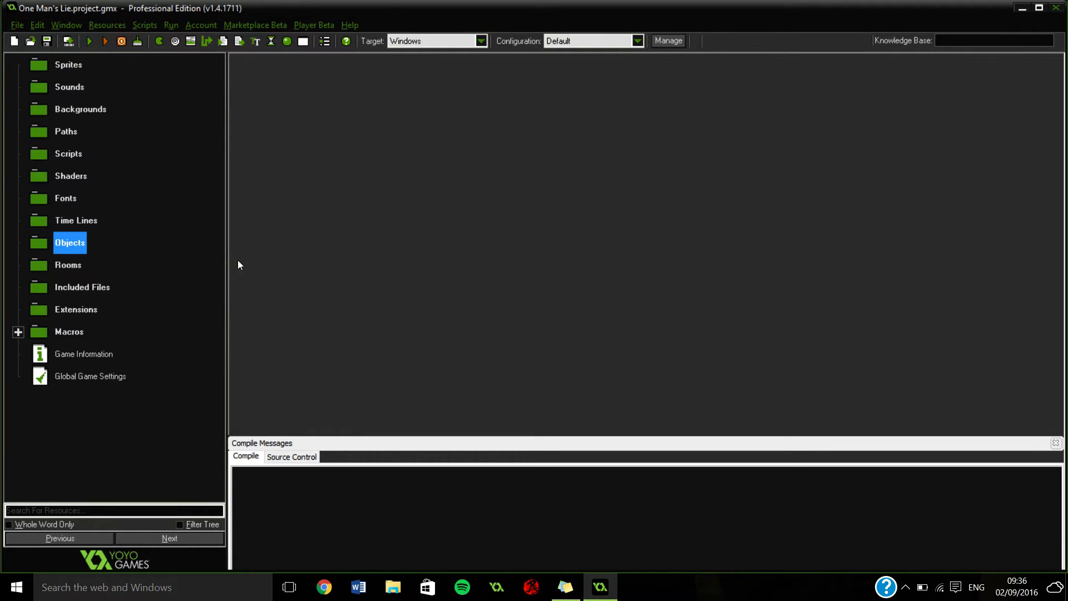
mouse_move(227, 263)
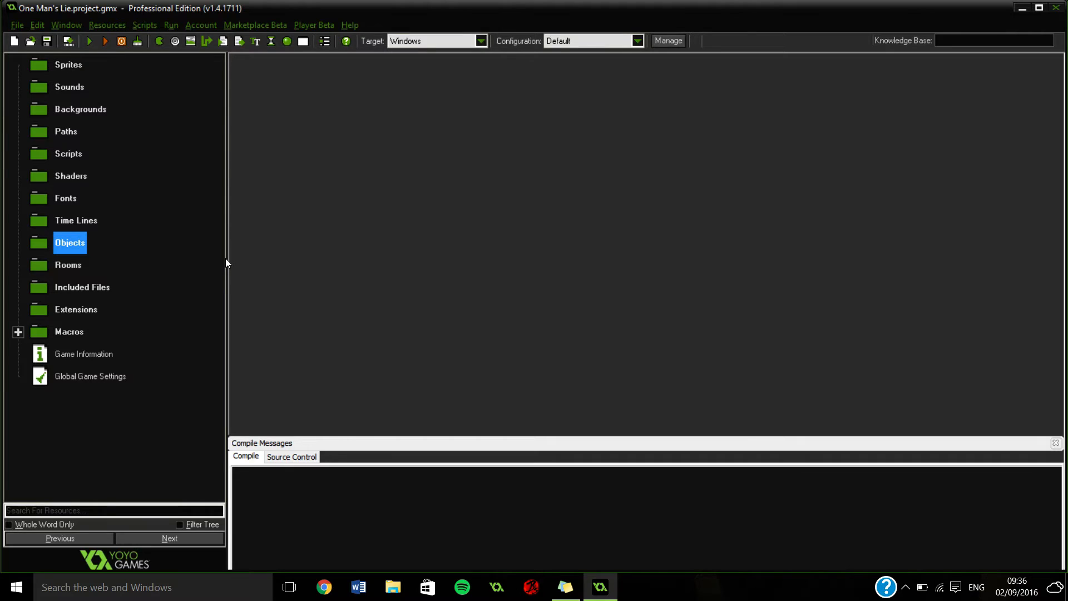
mouse_move(234, 280)
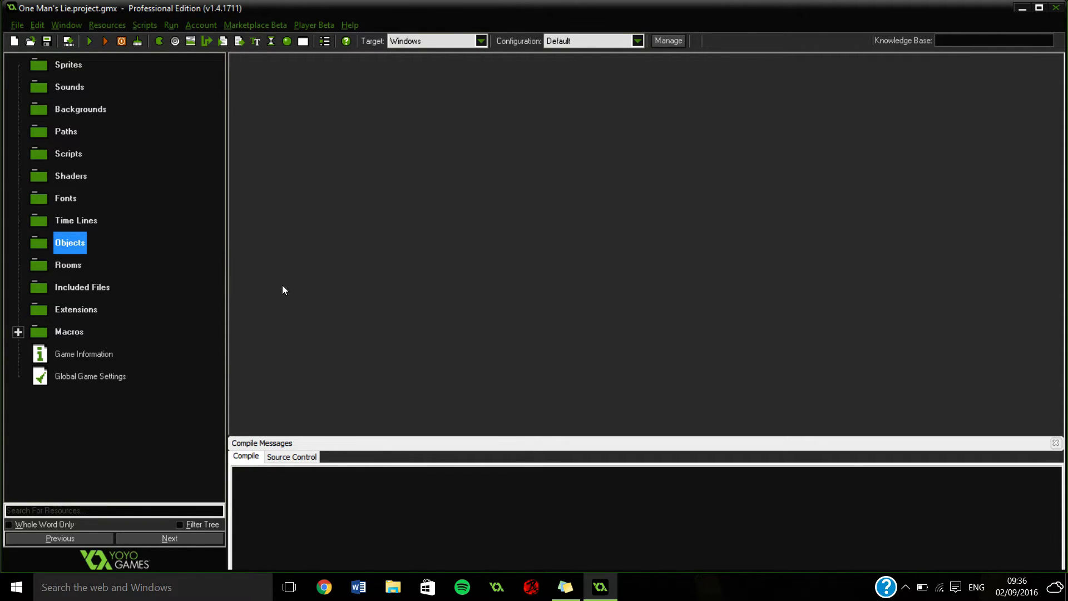
mouse_move(239, 283)
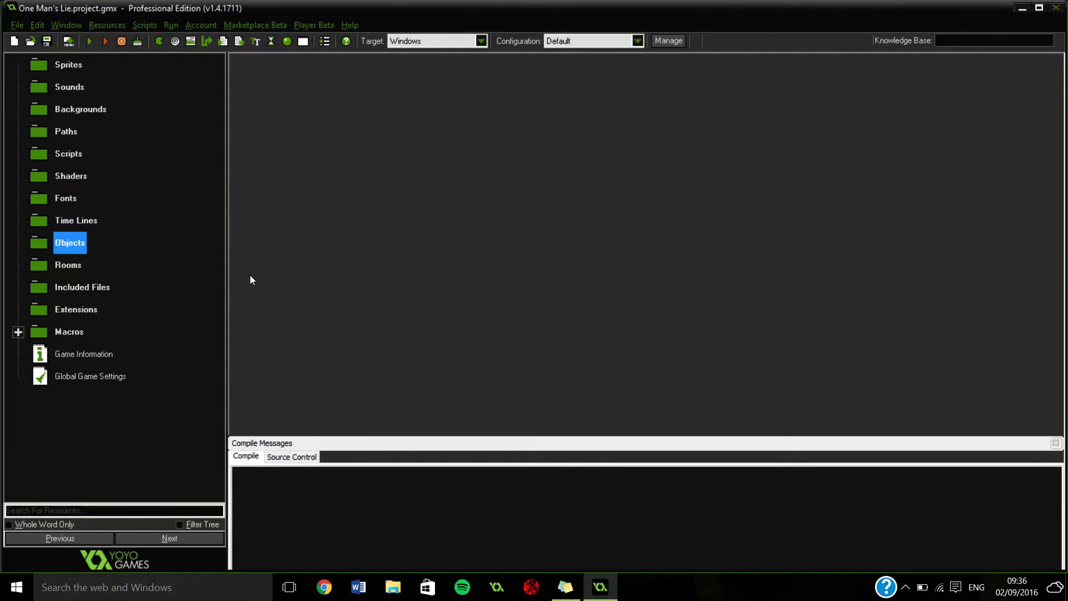
mouse_move(239, 306)
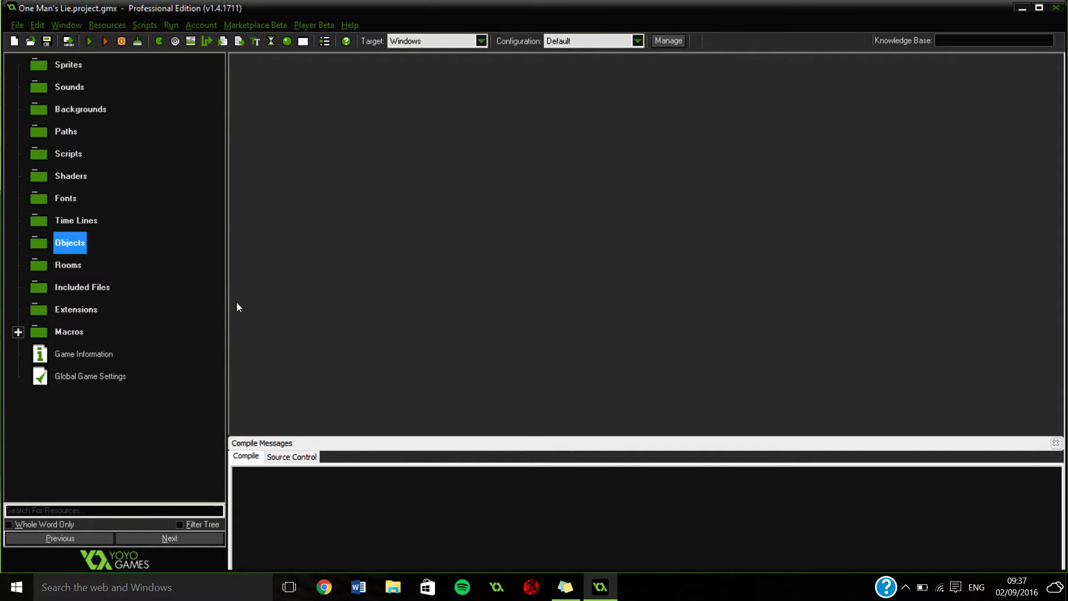
mouse_move(219, 300)
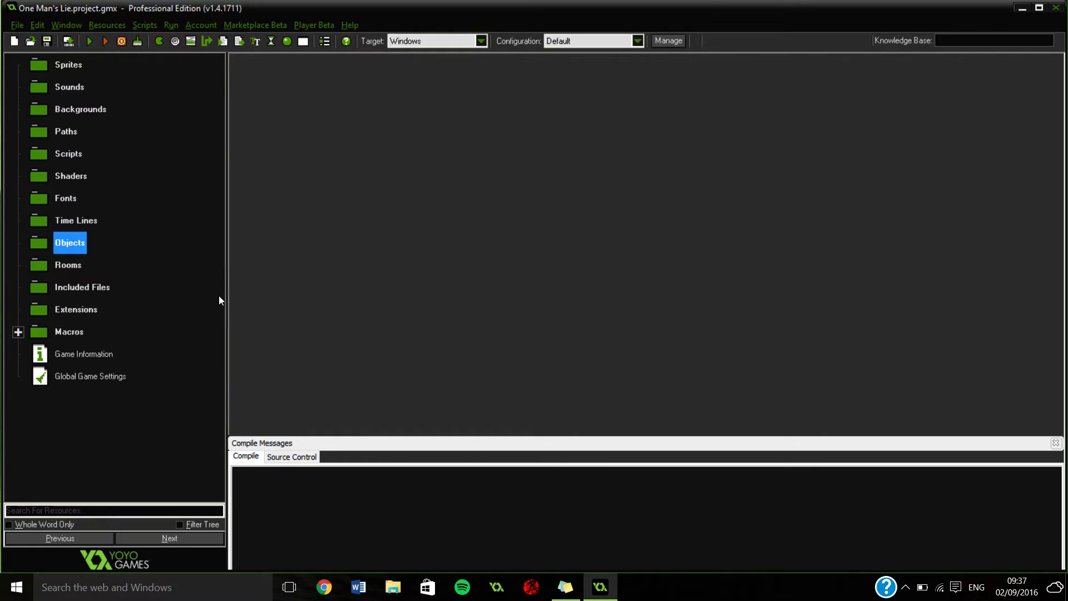
mouse_move(228, 290)
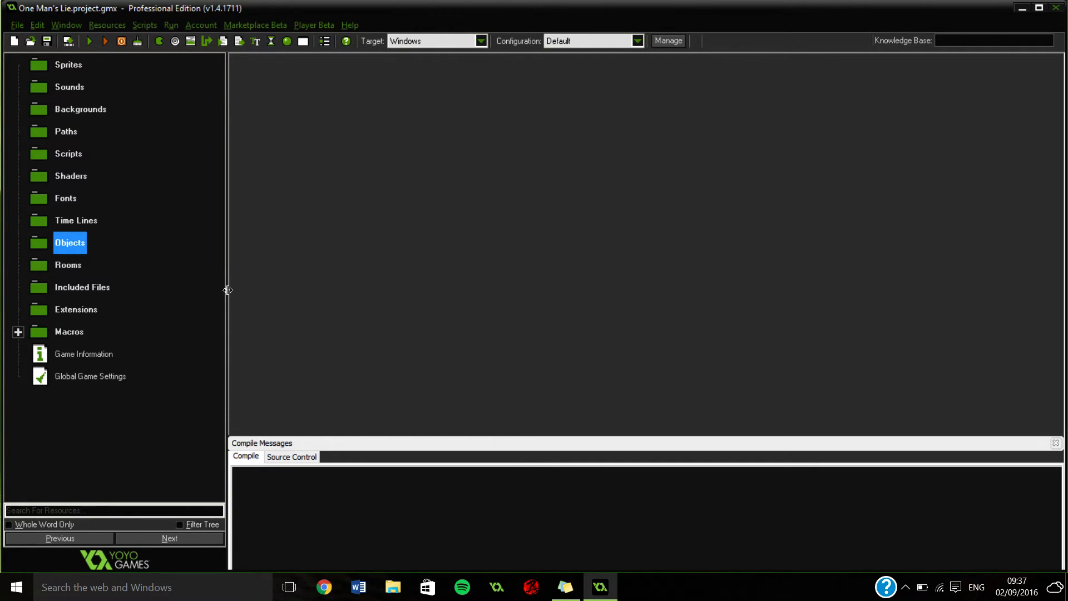
mouse_move(189, 328)
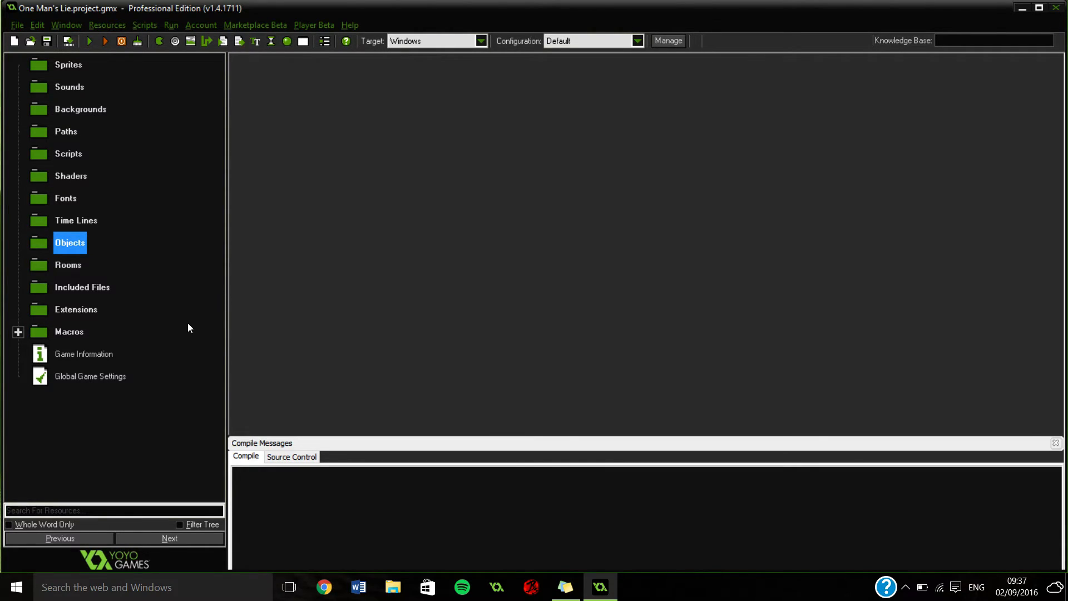
mouse_move(172, 340)
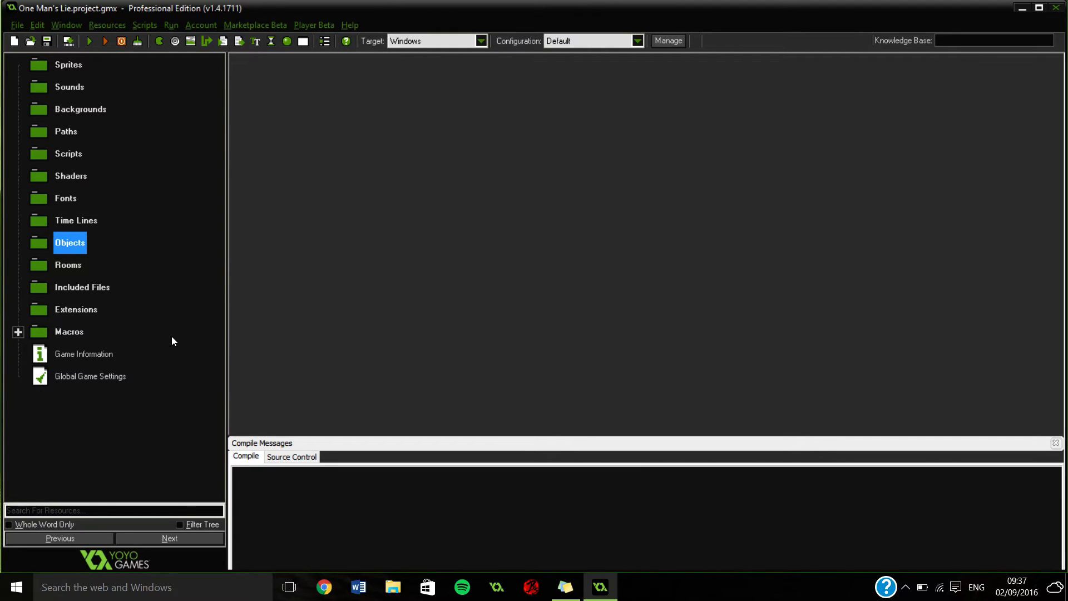
mouse_move(73, 116)
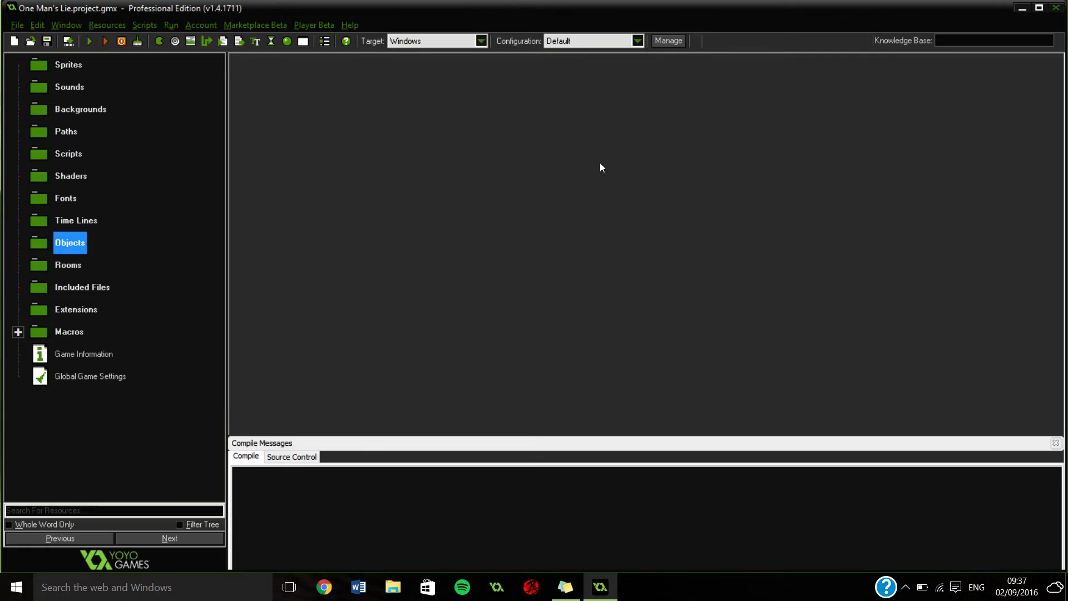
mouse_move(365, 303)
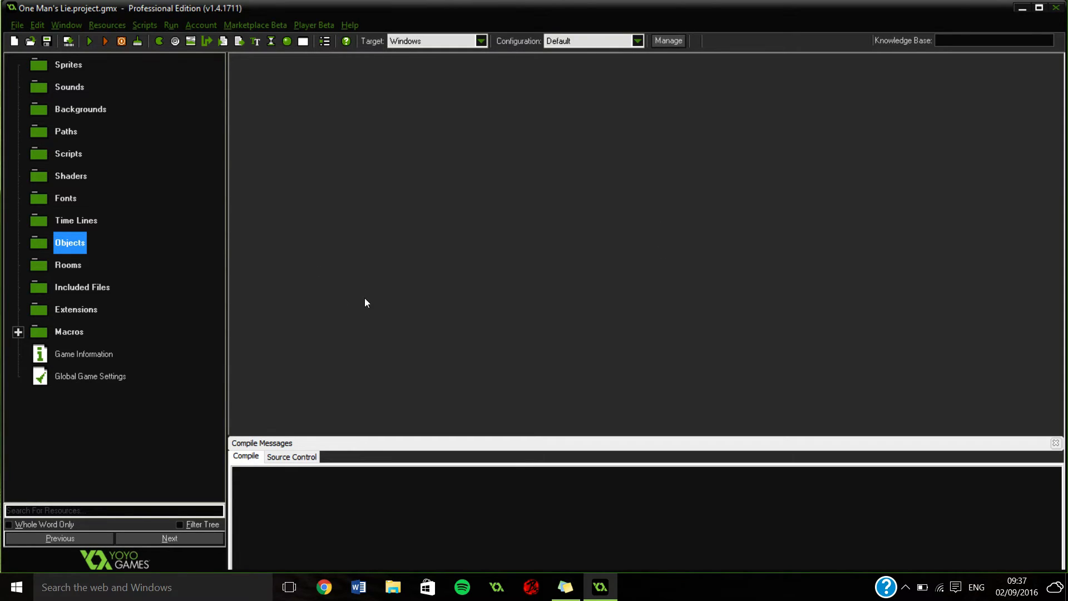
mouse_move(352, 284)
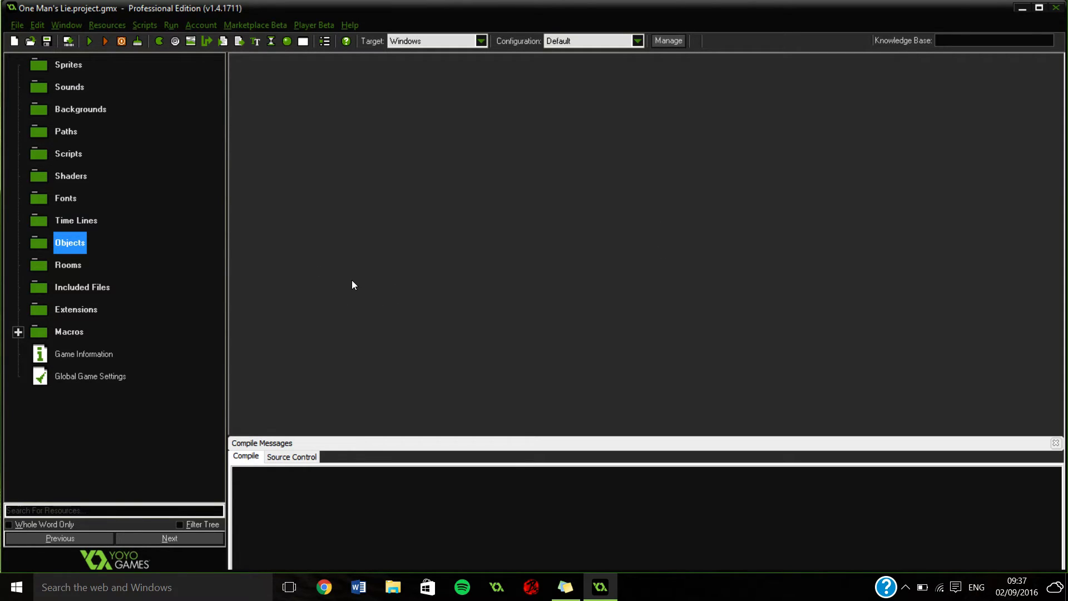
mouse_move(341, 278)
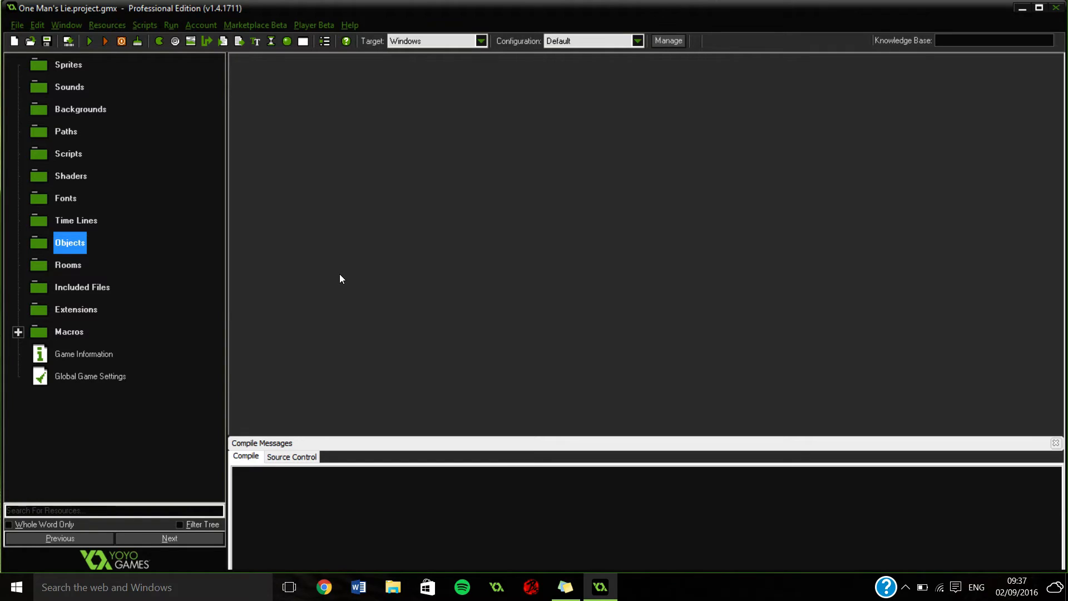
mouse_move(368, 243)
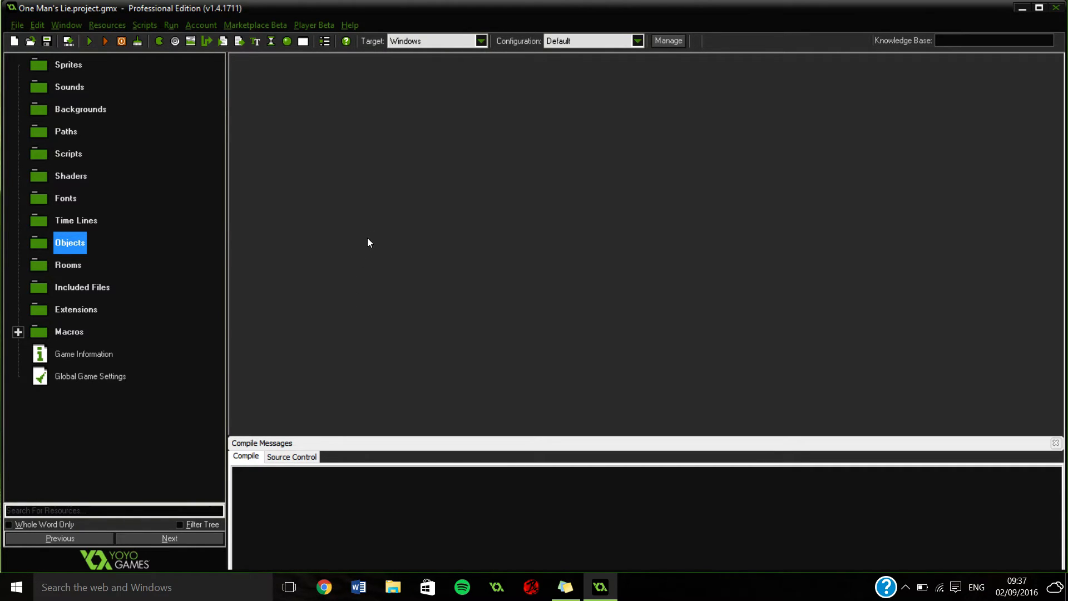
mouse_move(439, 215)
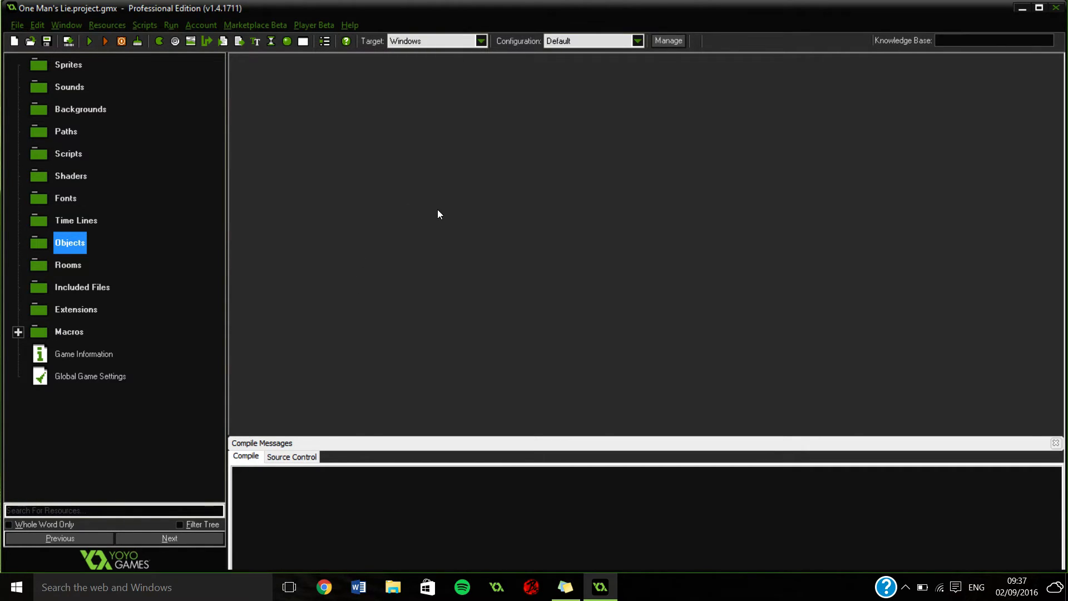
mouse_move(519, 187)
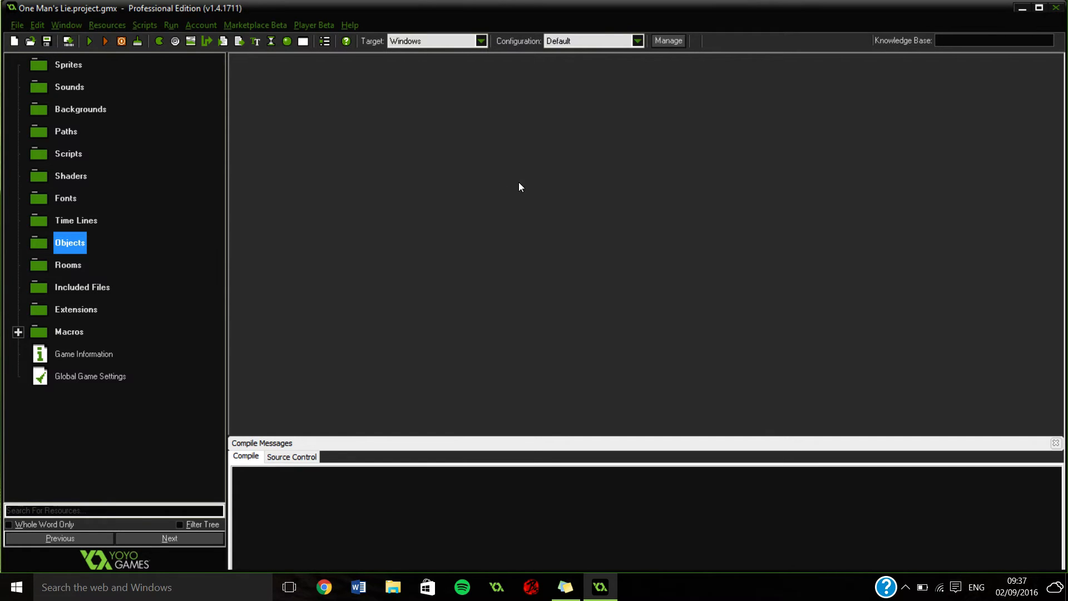
mouse_move(615, 279)
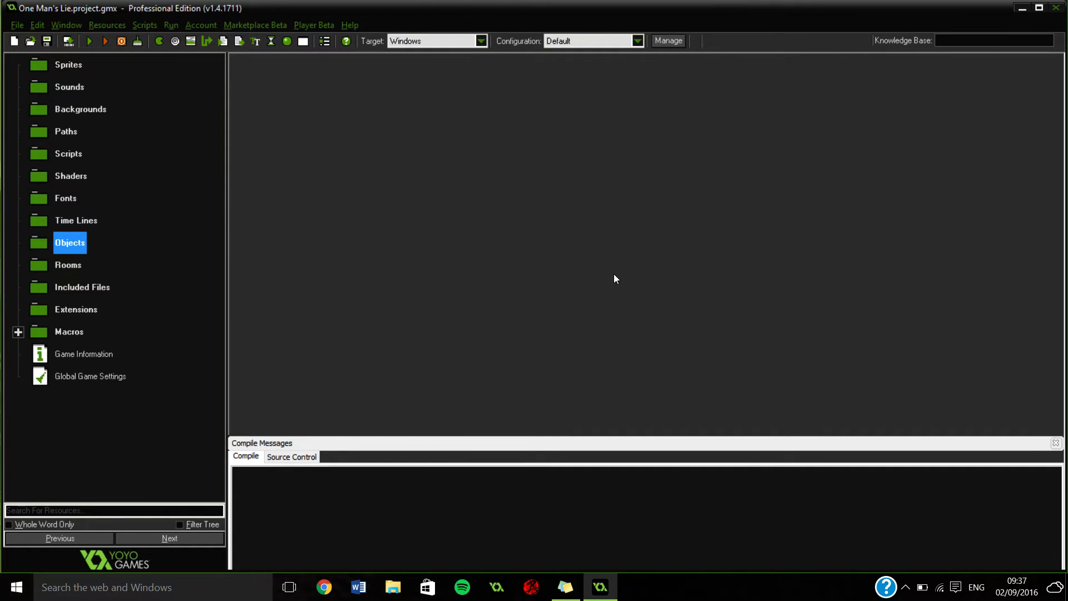
mouse_move(652, 256)
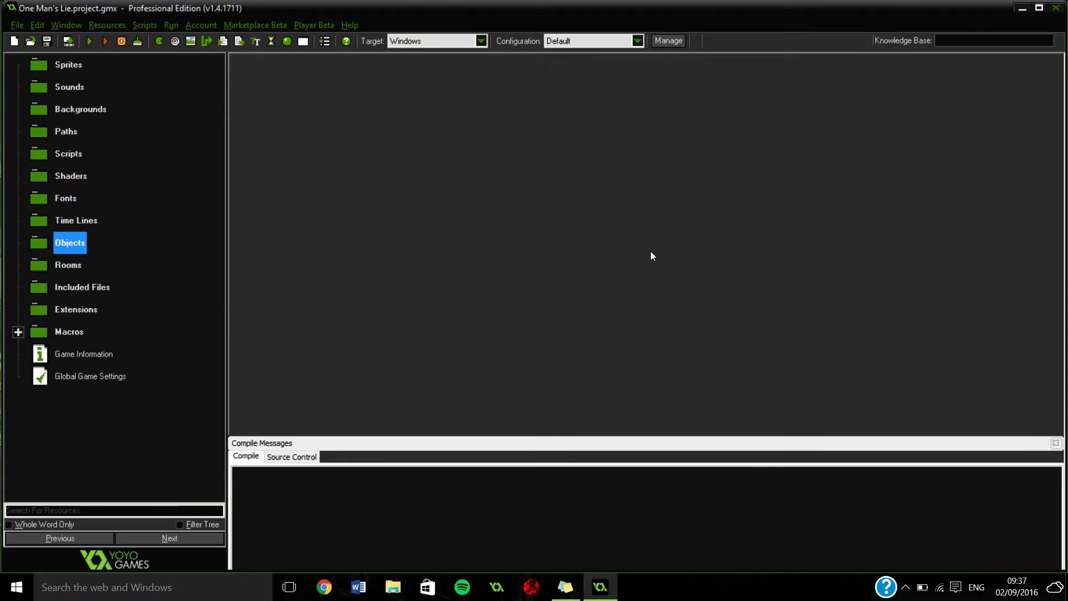
mouse_move(149, 136)
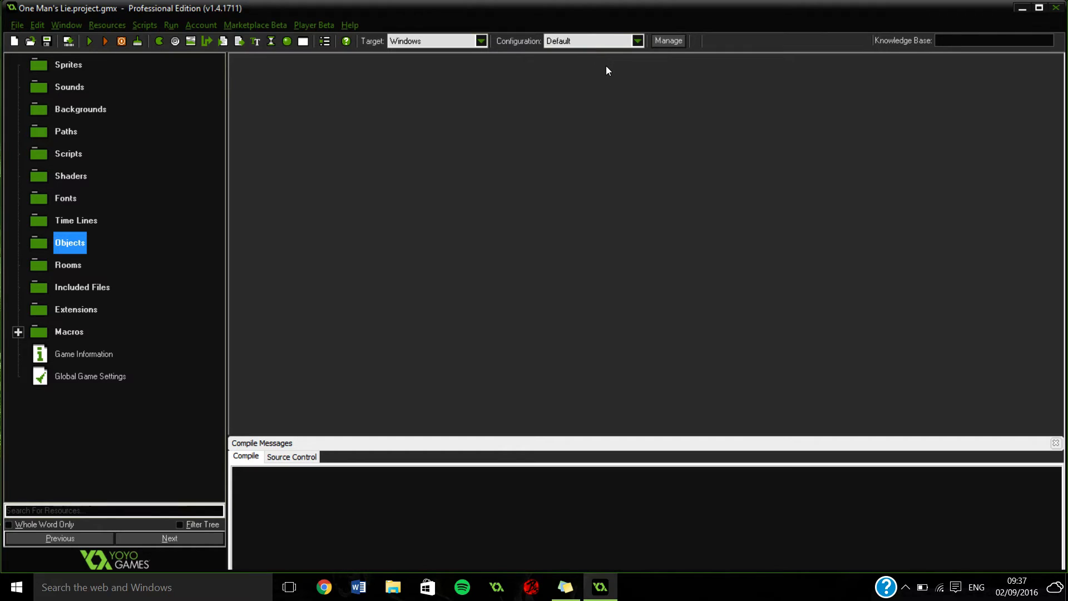
mouse_move(406, 65)
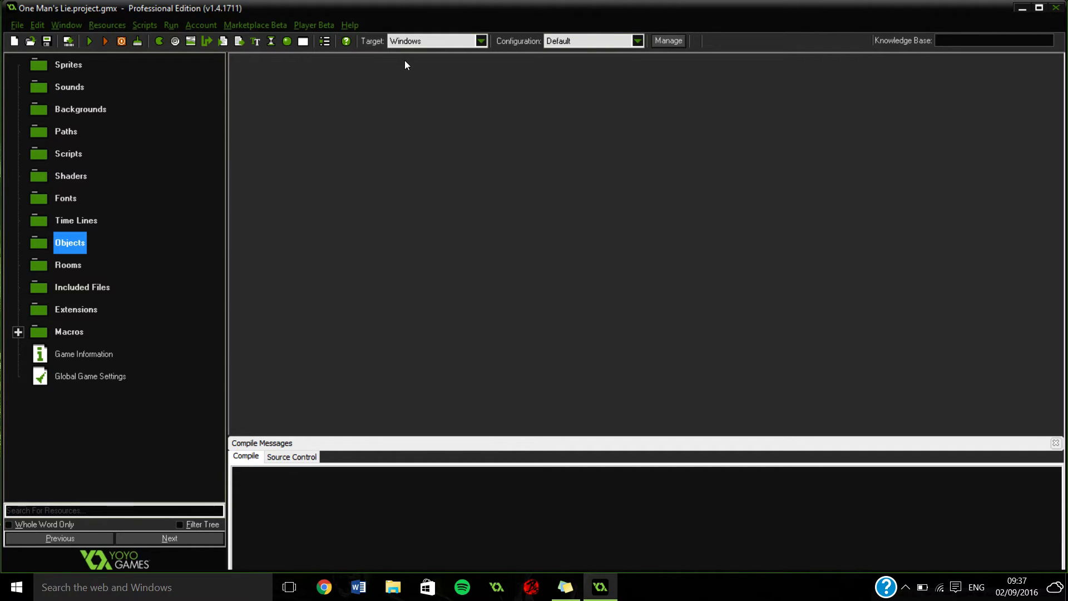
mouse_move(409, 70)
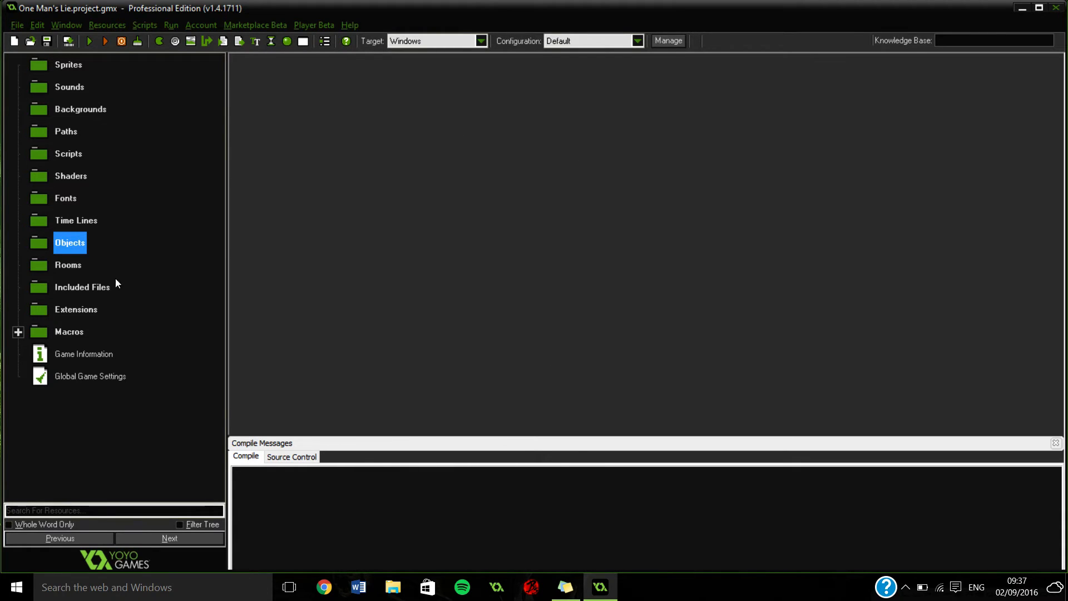
mouse_move(234, 125)
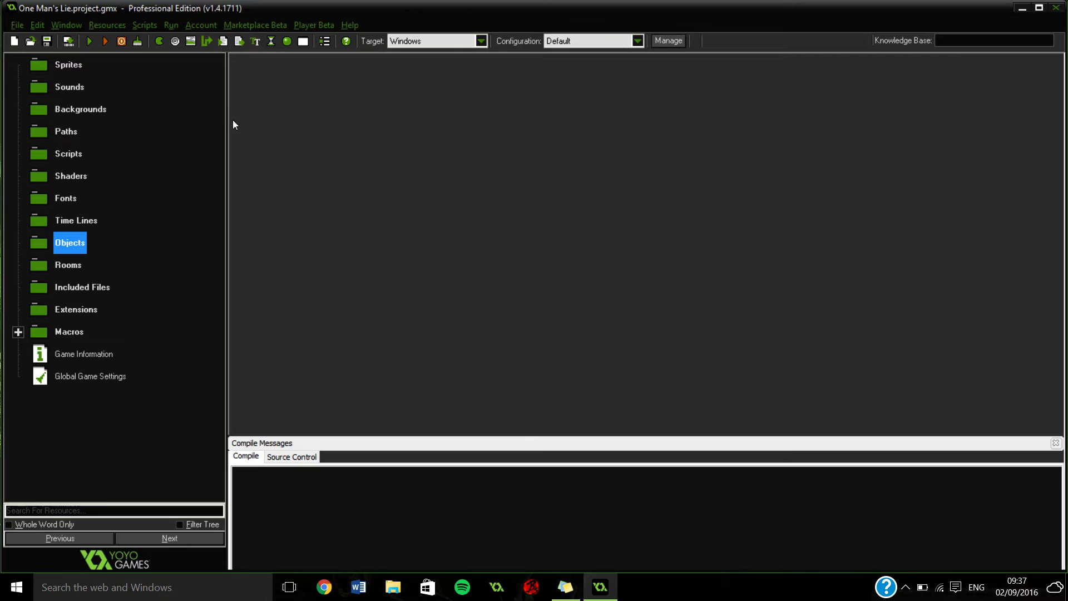
mouse_move(3, 197)
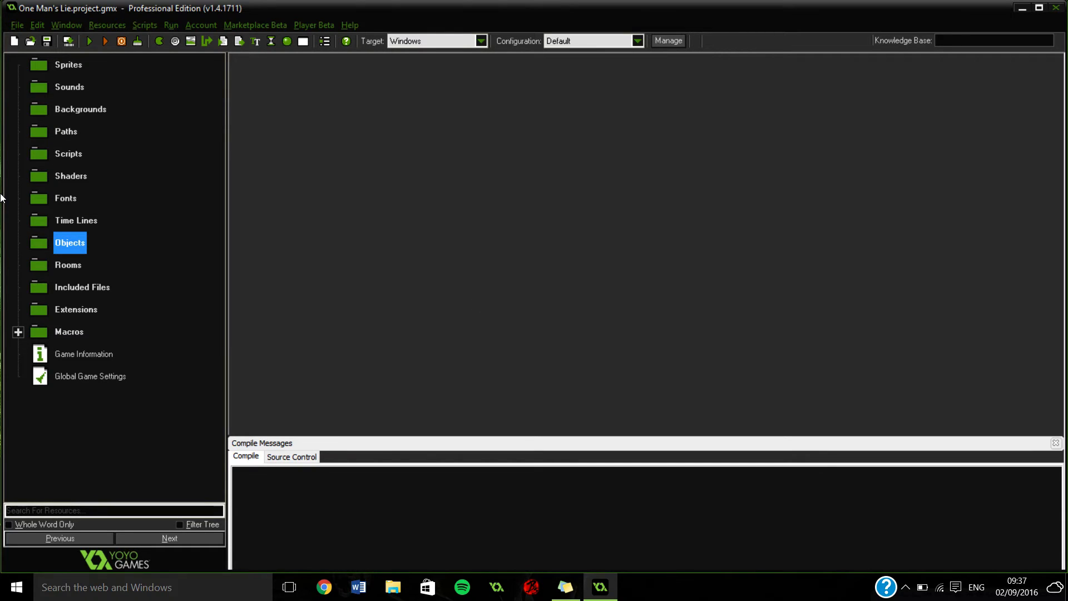
mouse_move(1, 145)
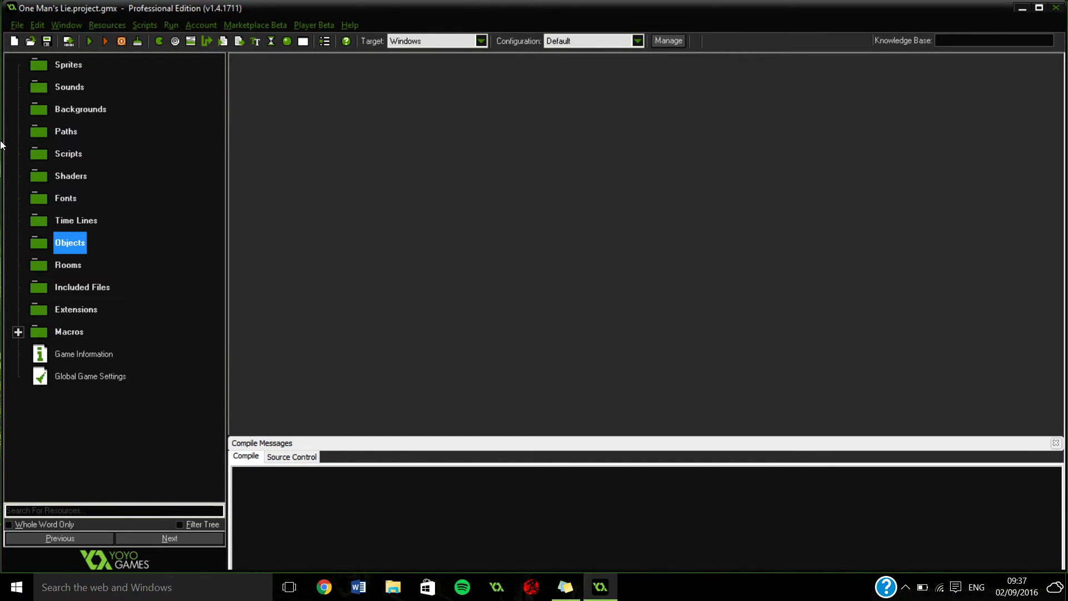
mouse_move(54, 182)
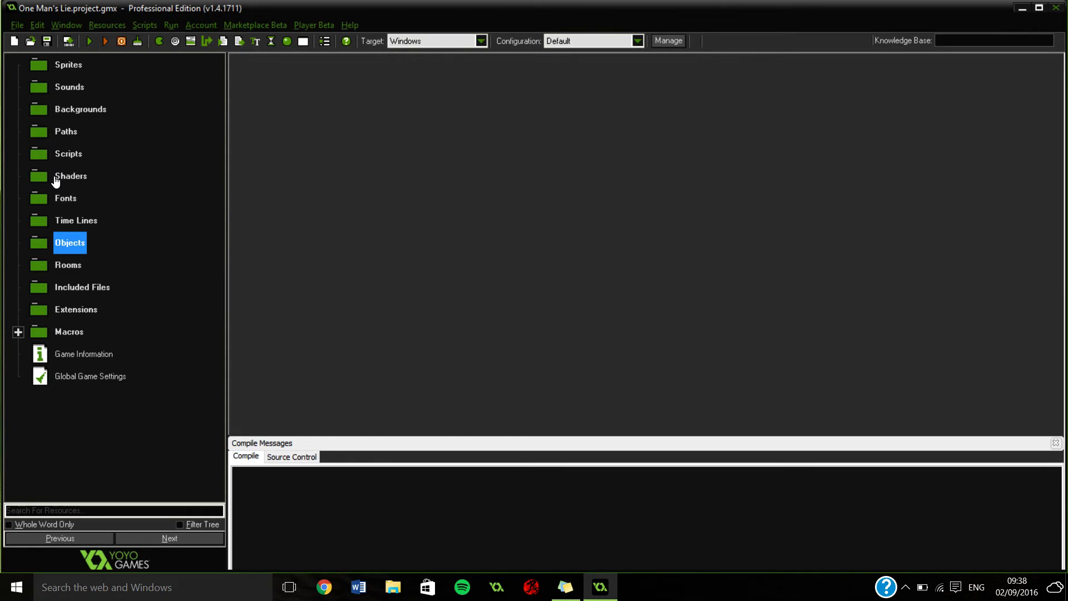
mouse_move(2, 264)
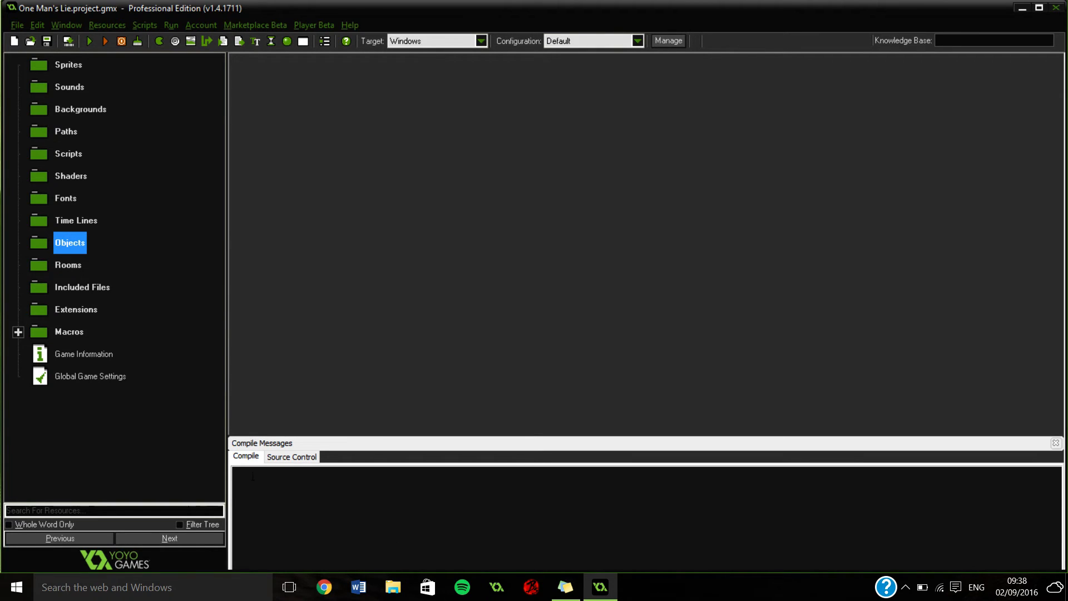
click(291, 456)
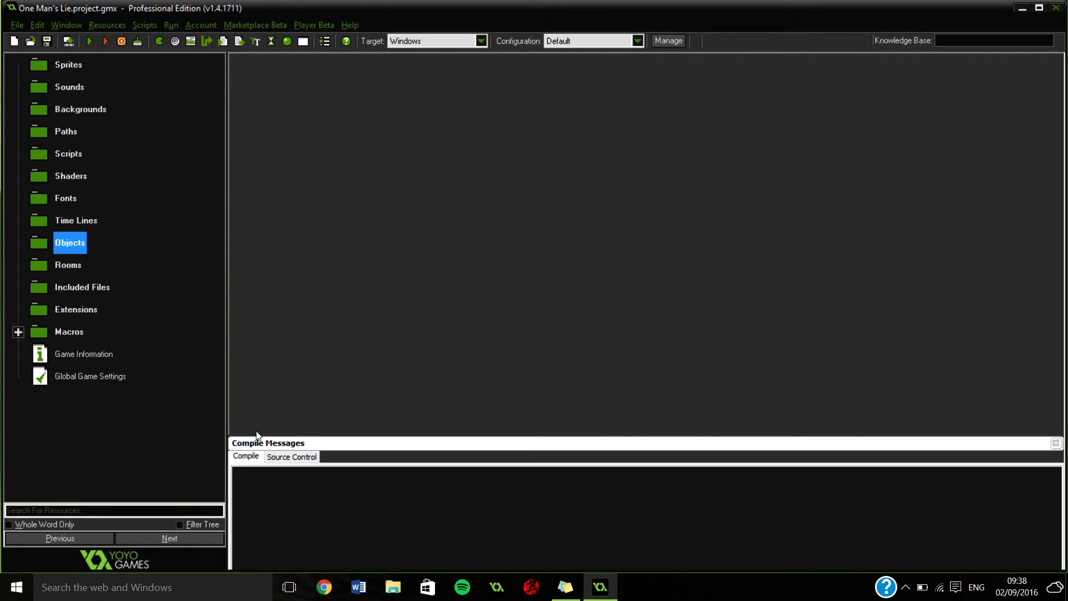
mouse_move(374, 427)
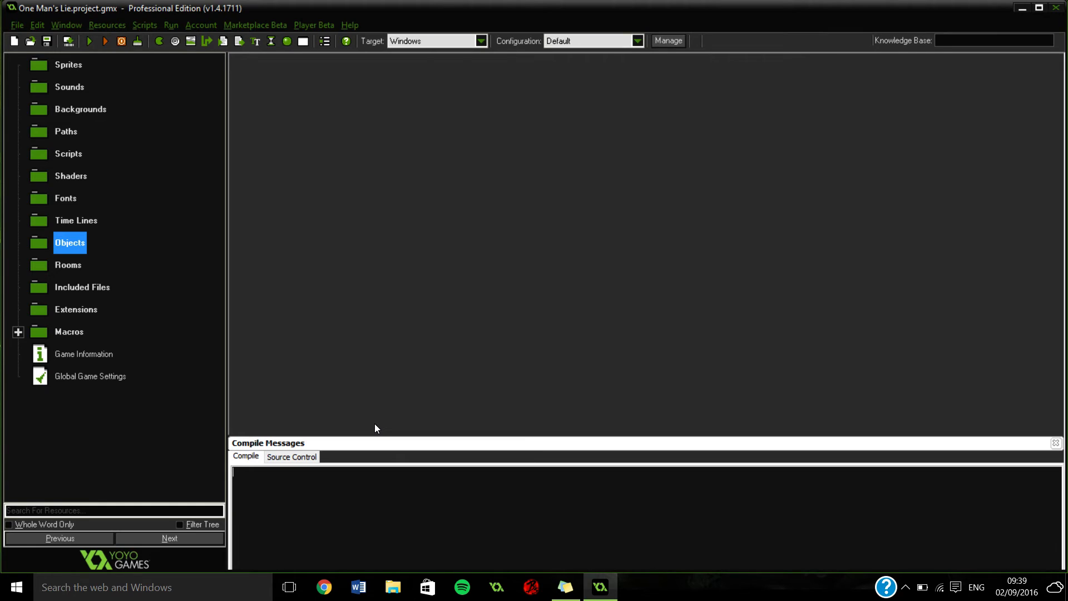
mouse_move(364, 421)
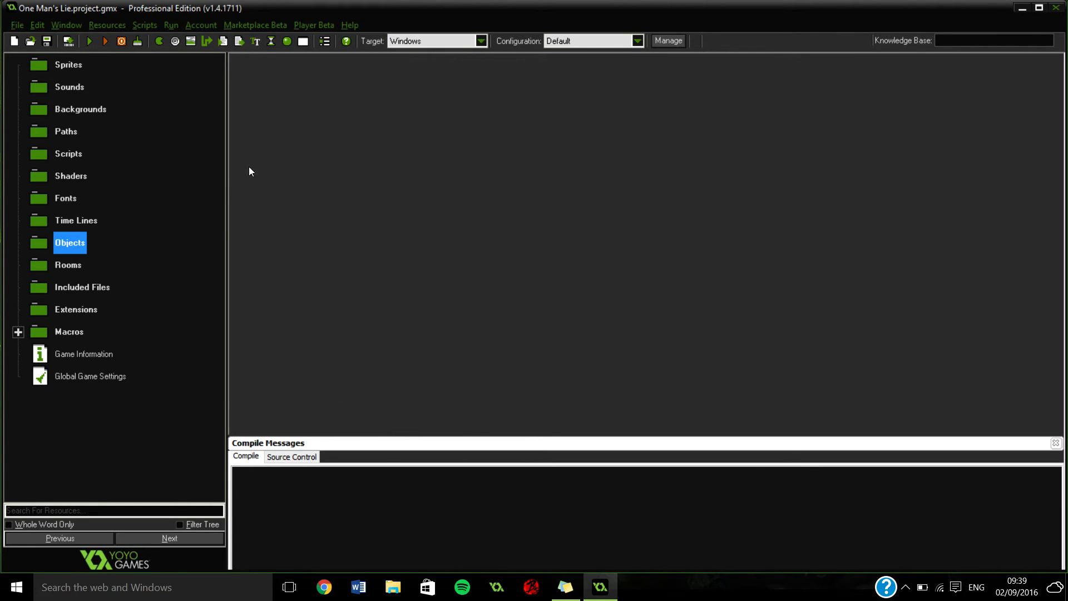
mouse_move(226, 209)
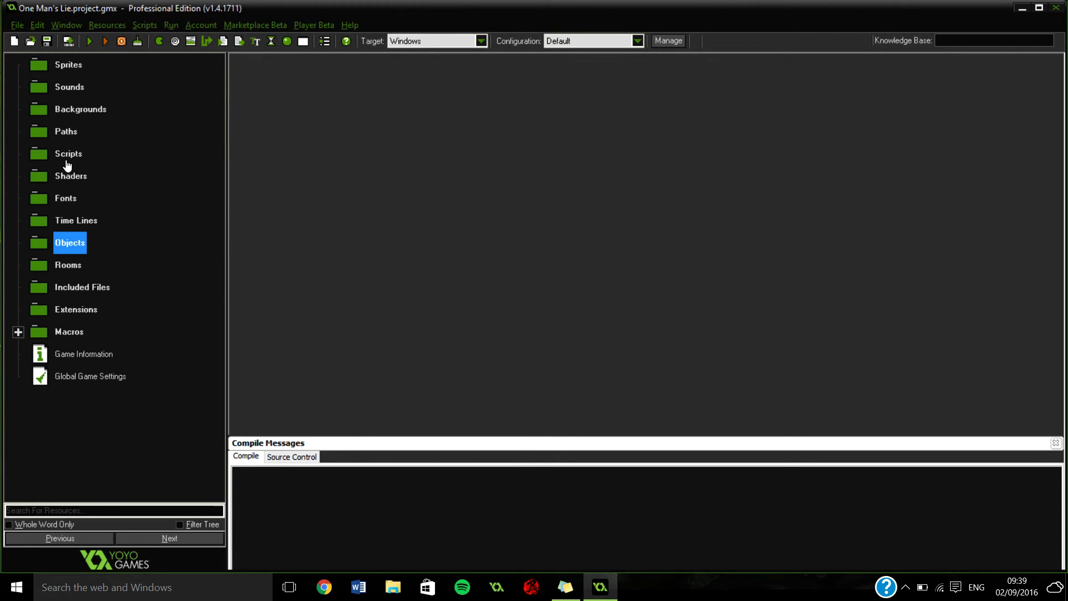
mouse_move(104, 163)
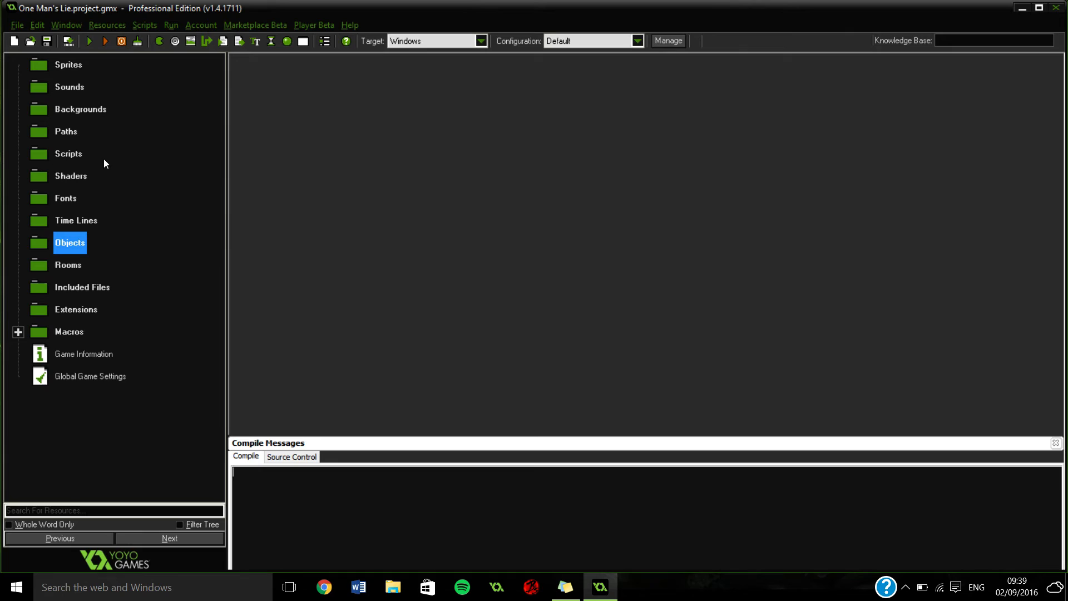
mouse_move(108, 179)
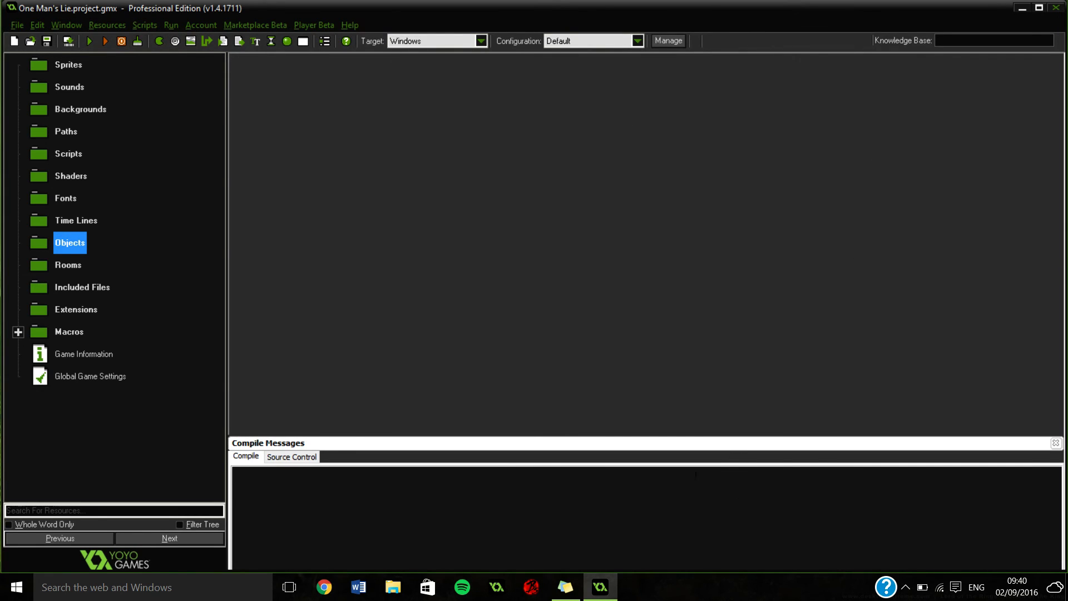
mouse_move(504, 518)
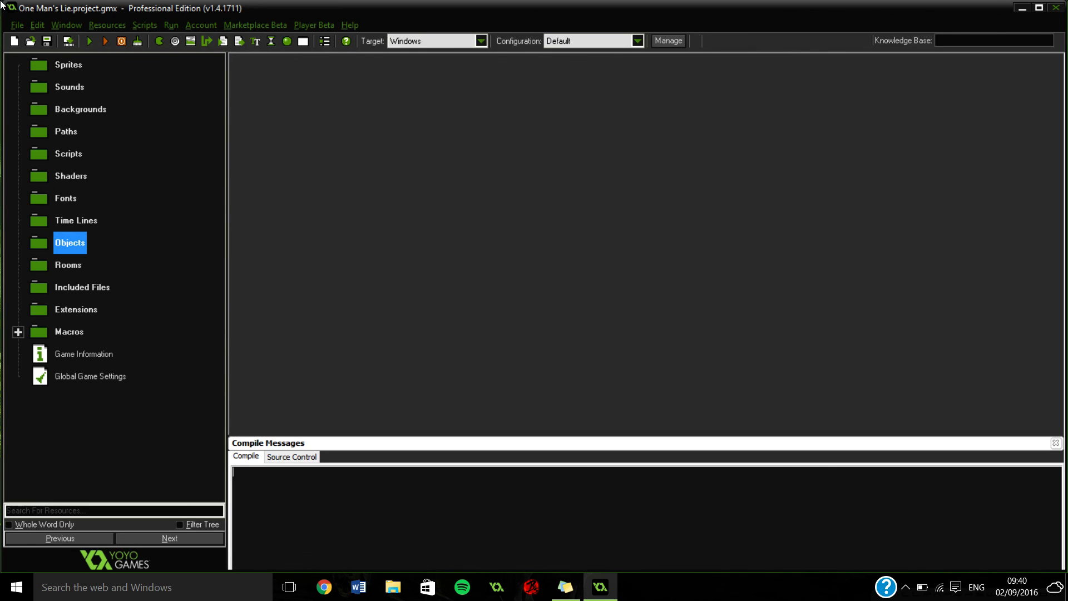
mouse_move(193, 341)
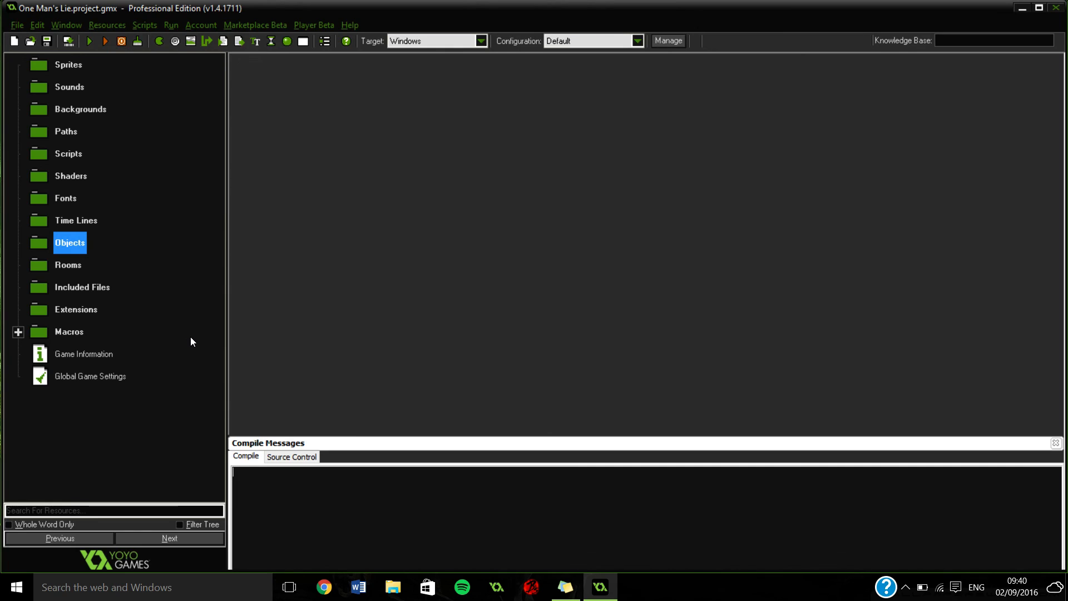
mouse_move(2, 388)
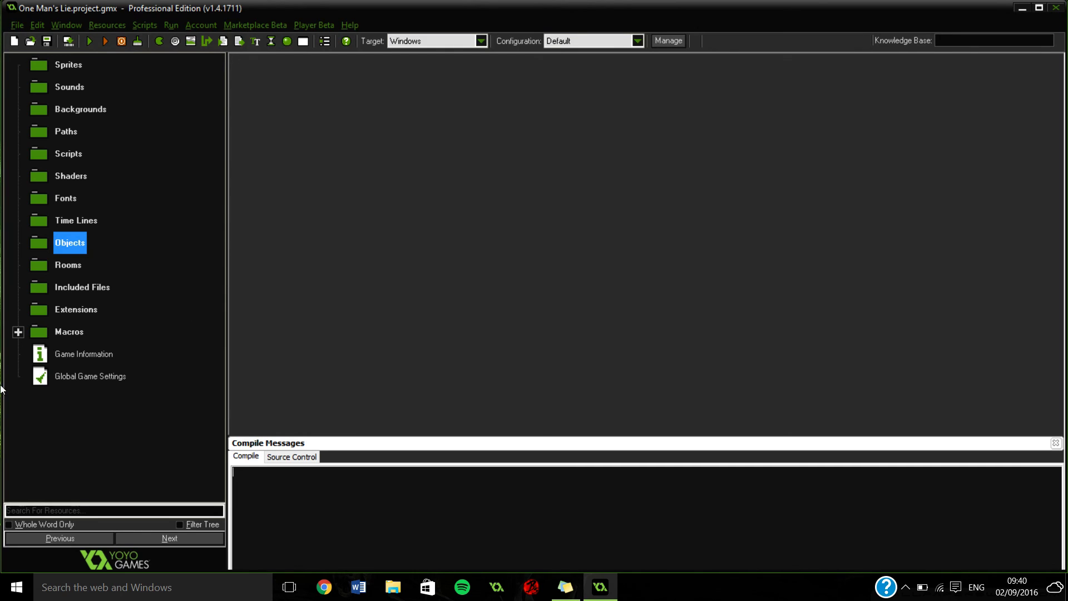
mouse_move(70, 265)
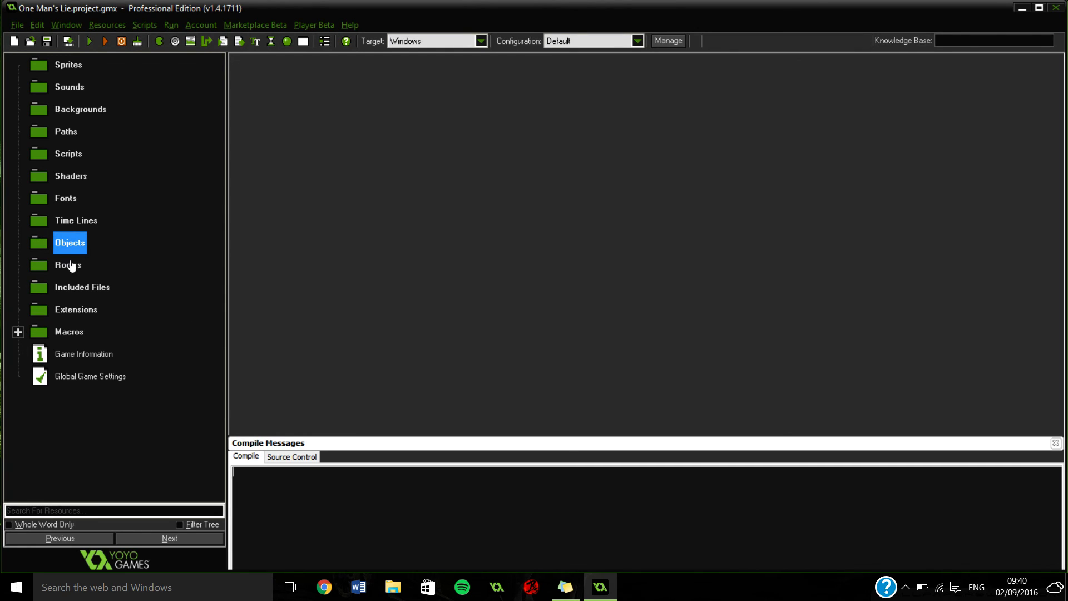
mouse_move(132, 274)
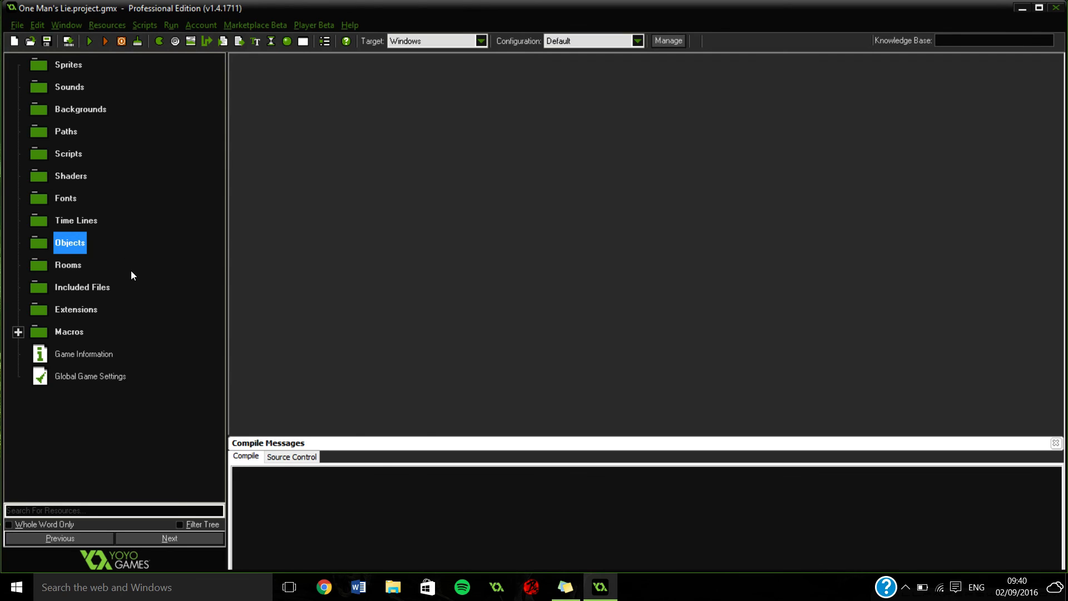
mouse_move(133, 294)
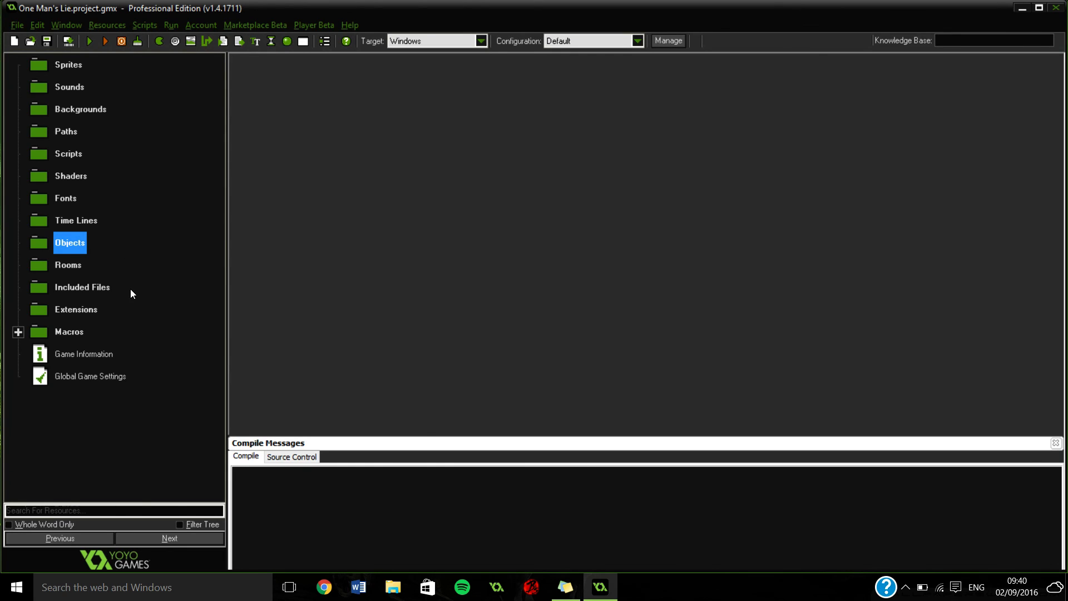
mouse_move(134, 301)
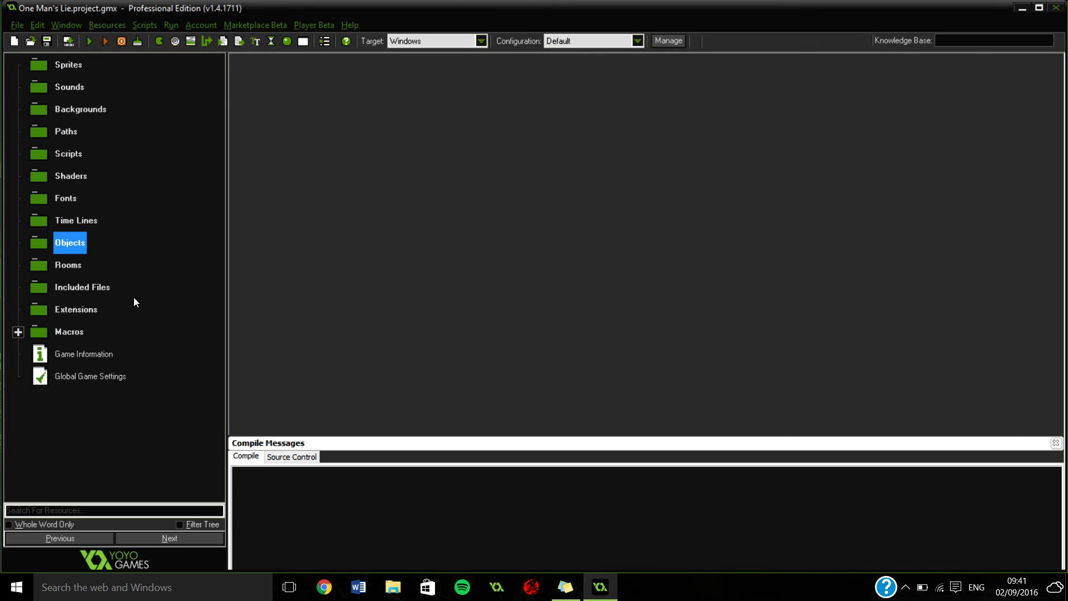
mouse_move(125, 307)
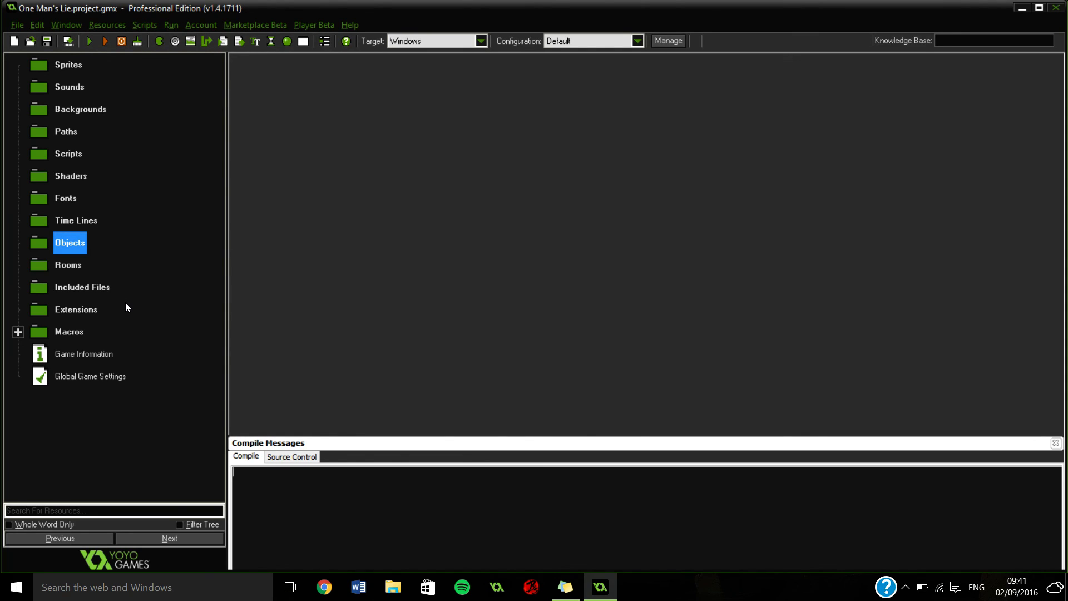
mouse_move(144, 316)
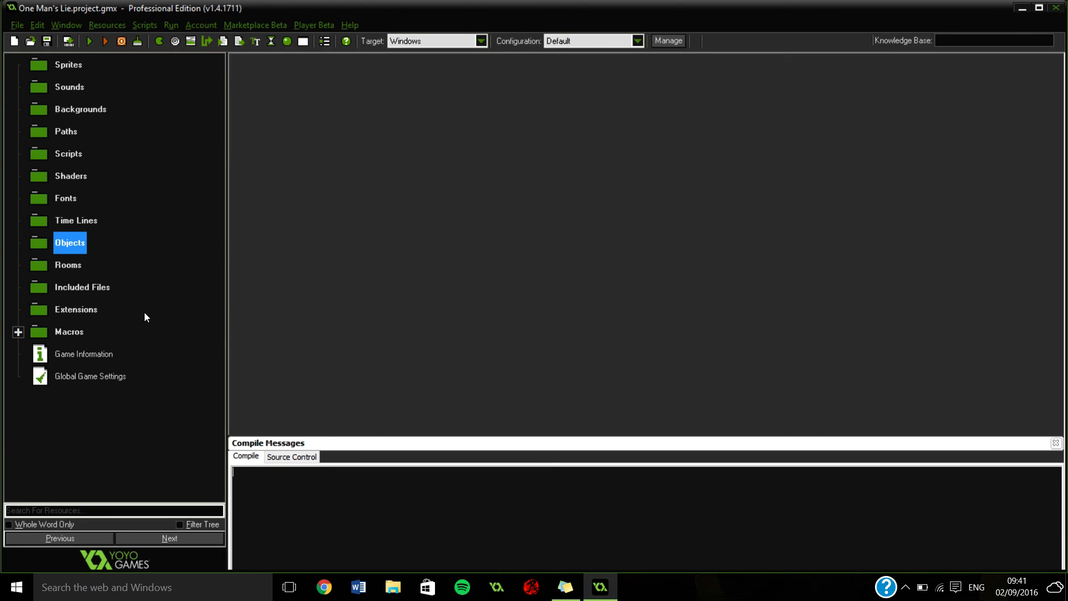
mouse_move(265, 411)
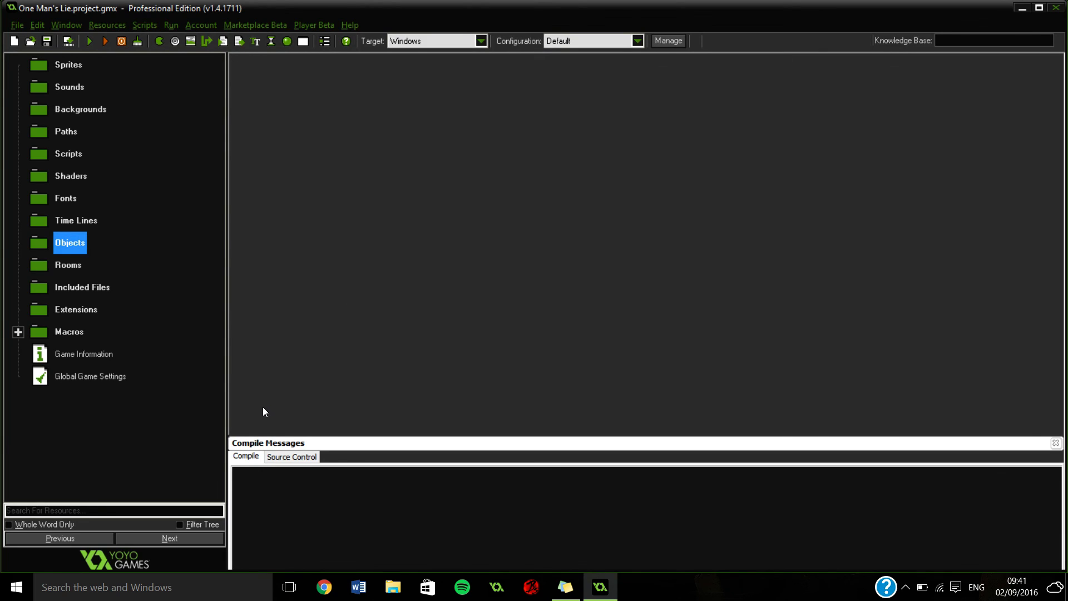
mouse_move(436, 335)
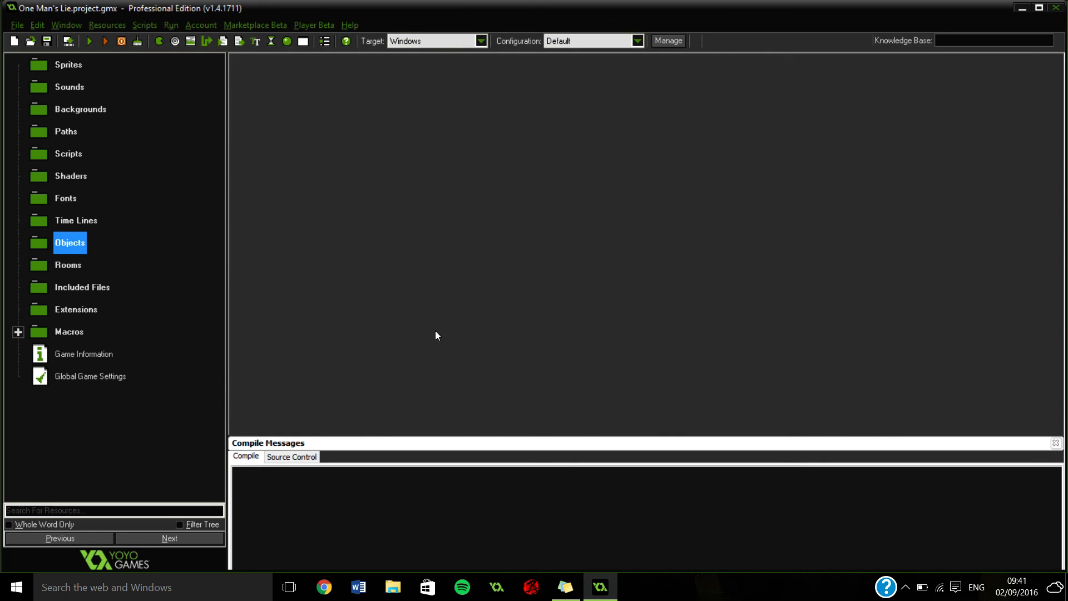
mouse_move(389, 338)
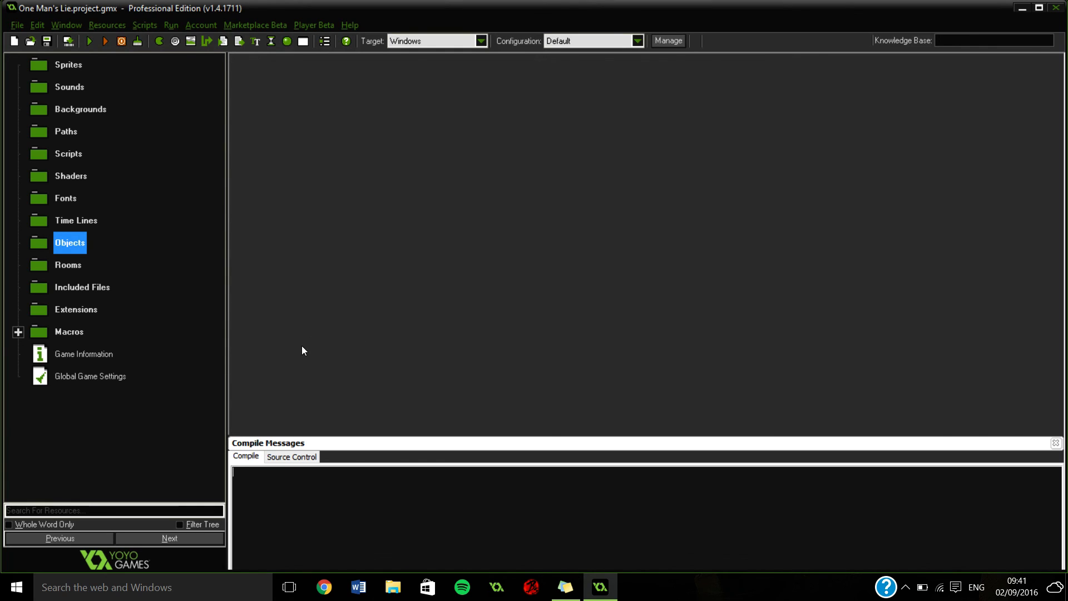
mouse_move(207, 9)
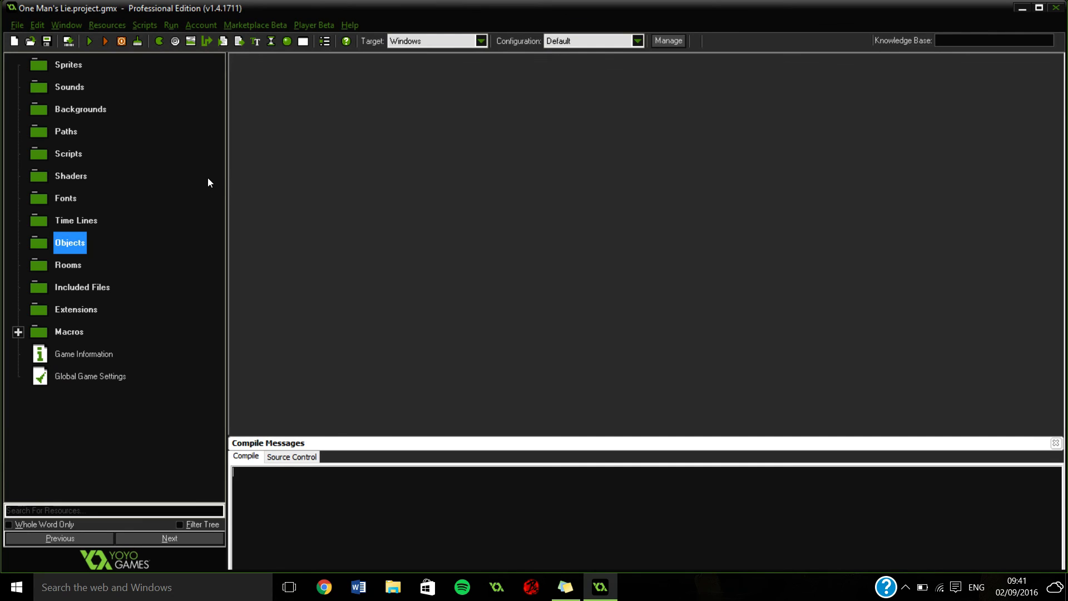
mouse_move(213, 191)
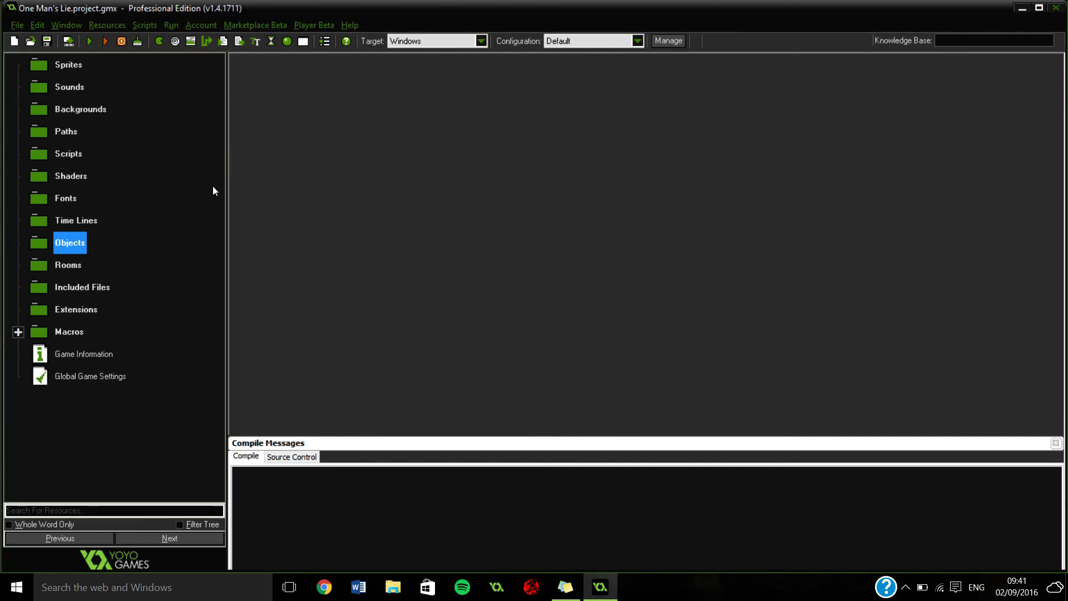
mouse_move(202, 148)
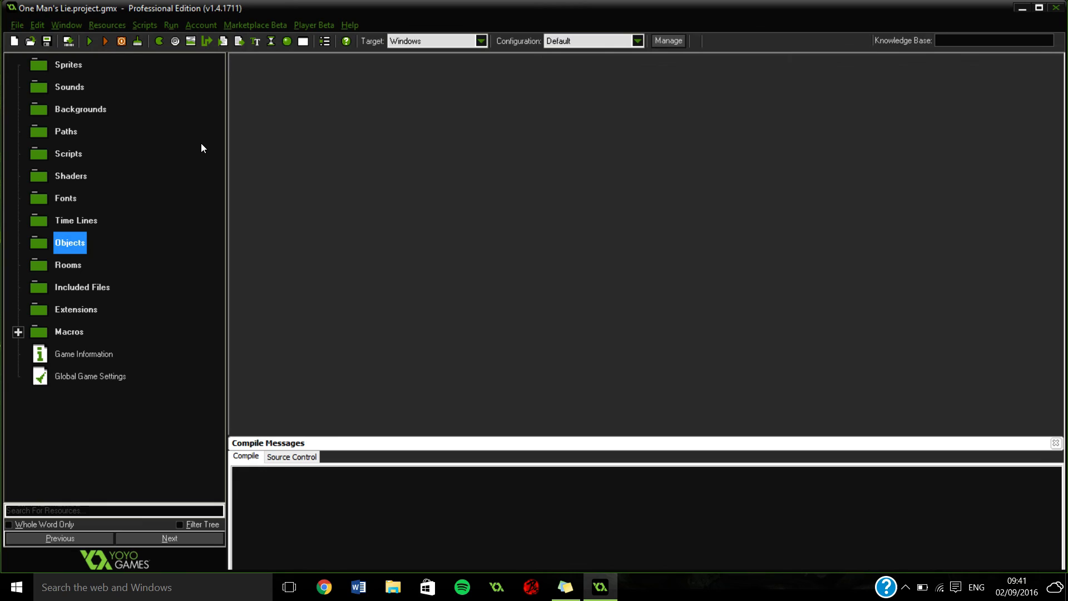